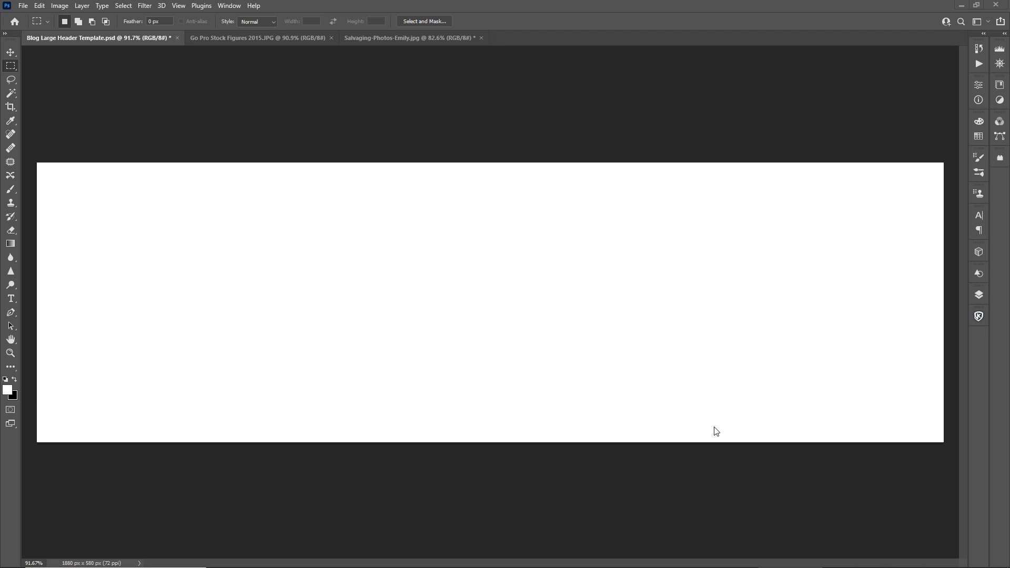
mouse_move(637, 451)
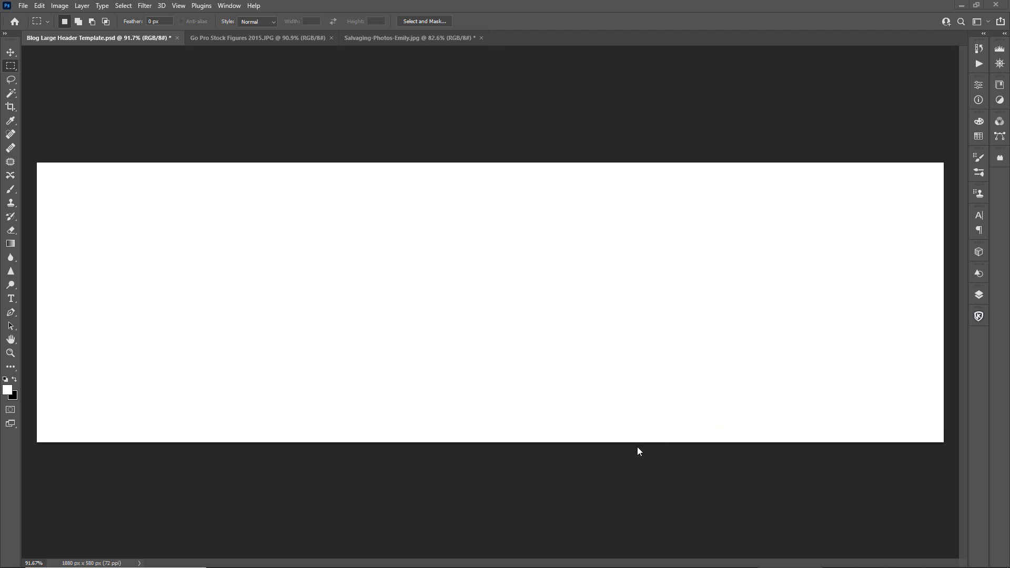
mouse_move(588, 417)
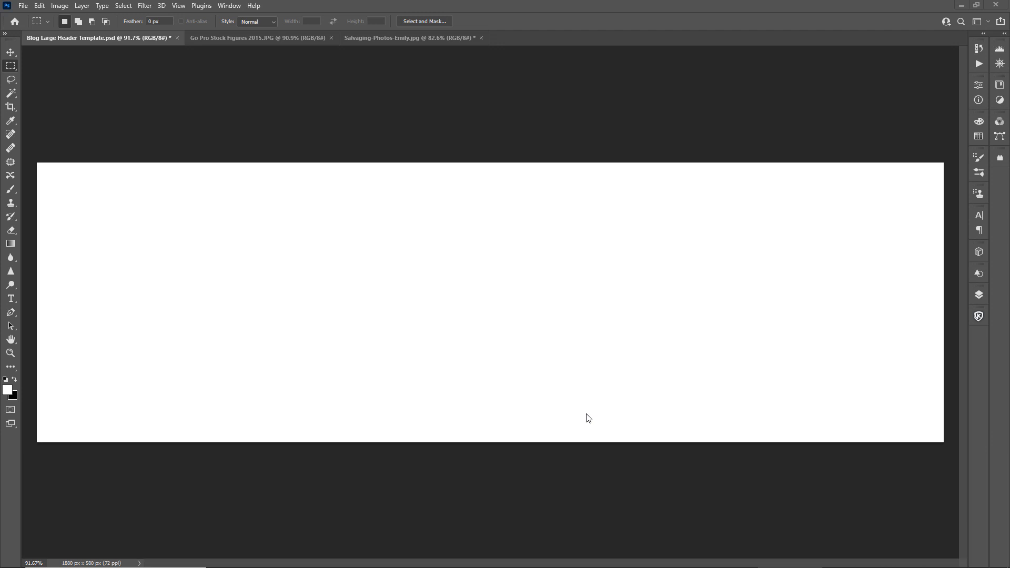
mouse_move(580, 413)
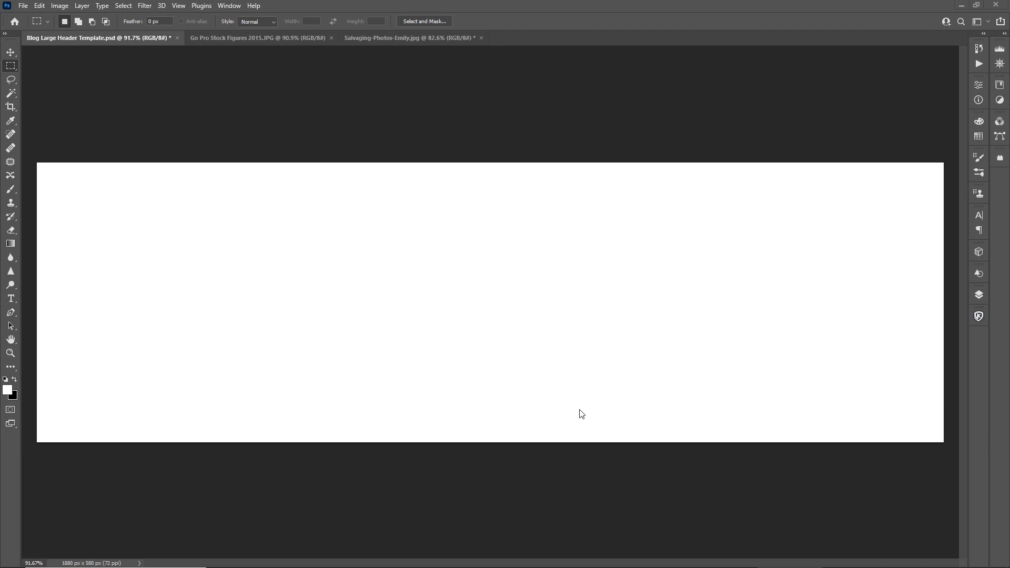
mouse_move(288, 198)
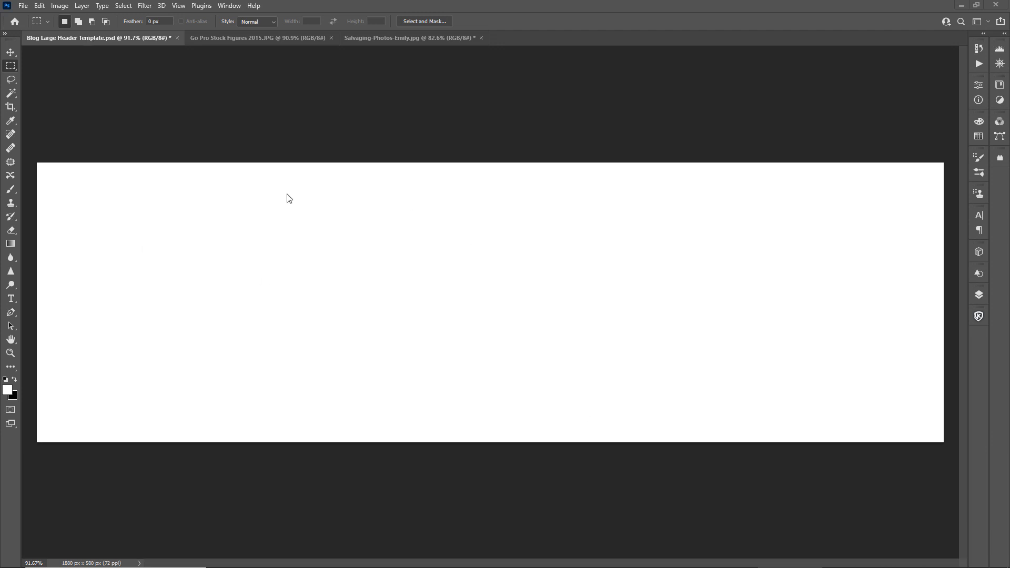
mouse_move(529, 316)
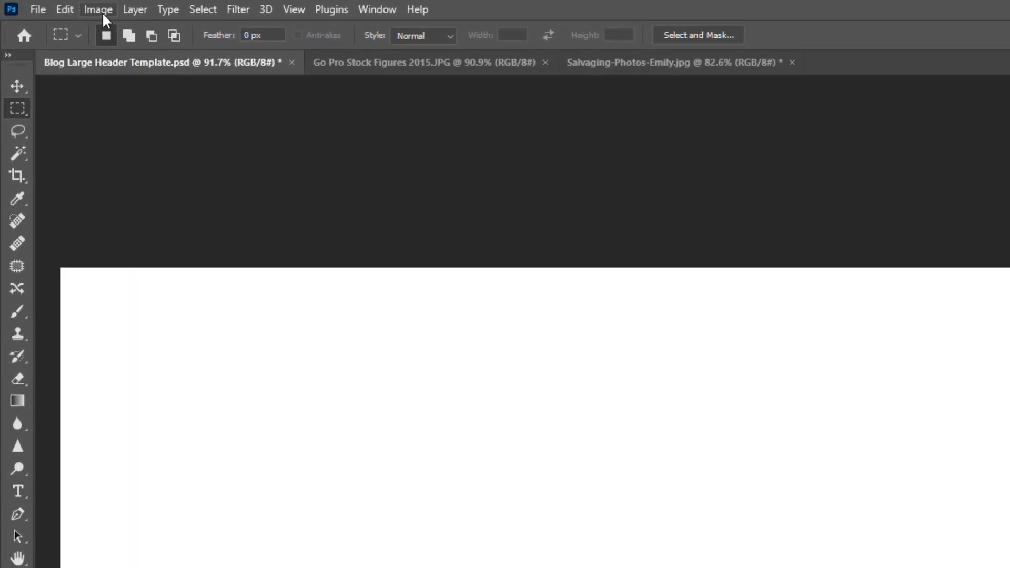
Check Image Size of the 1880 × 580 header, then the 1036 × 338 GoPro chart, cancelling both
left_click(98, 9)
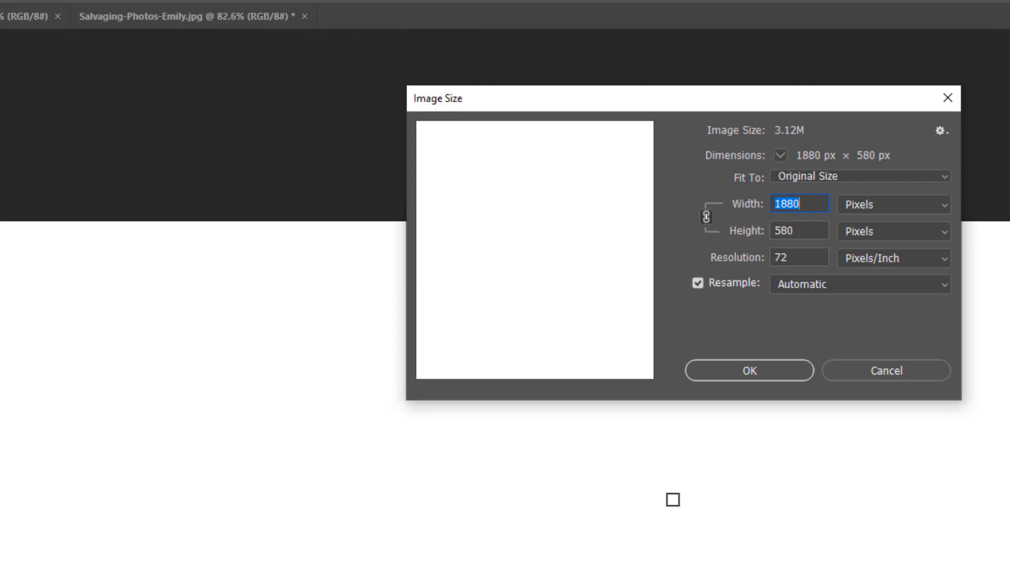
mouse_move(798, 403)
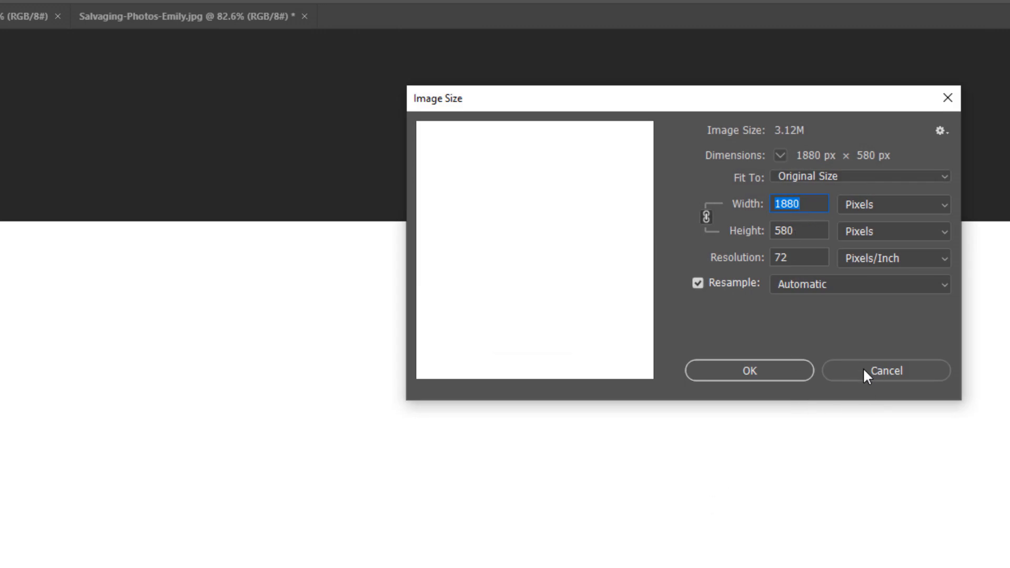
left_click(884, 370)
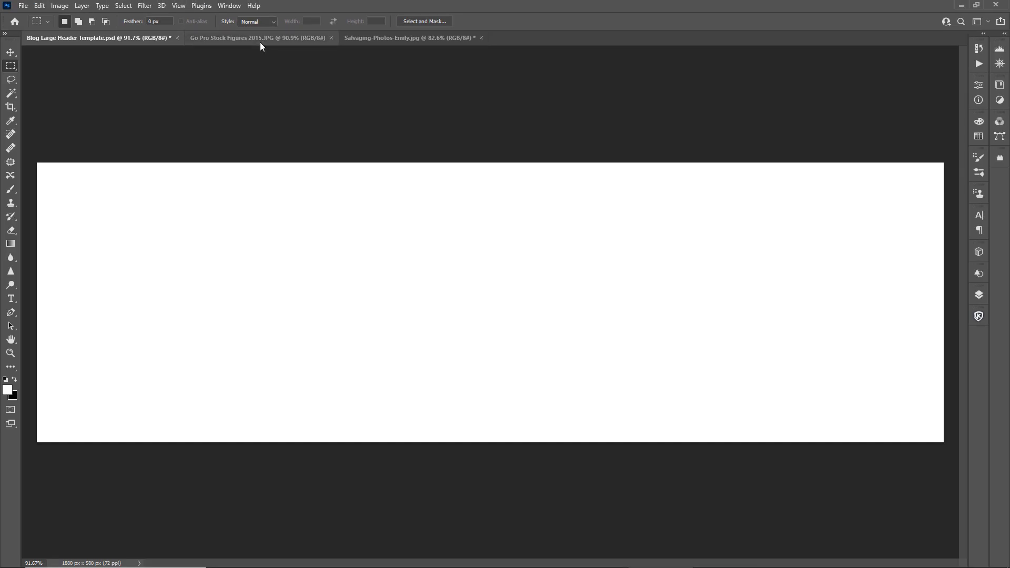
mouse_move(338, 236)
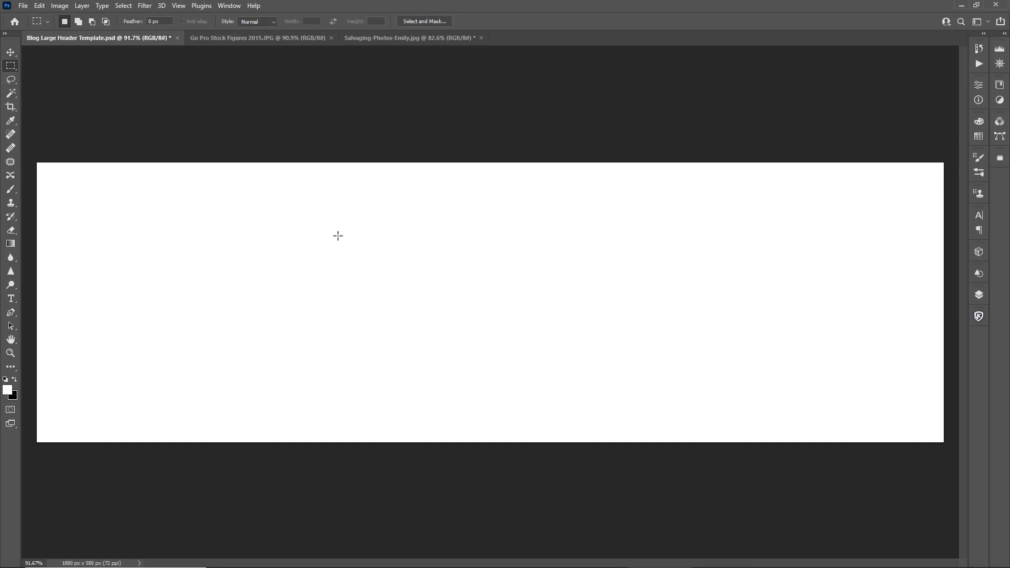
left_click(259, 38)
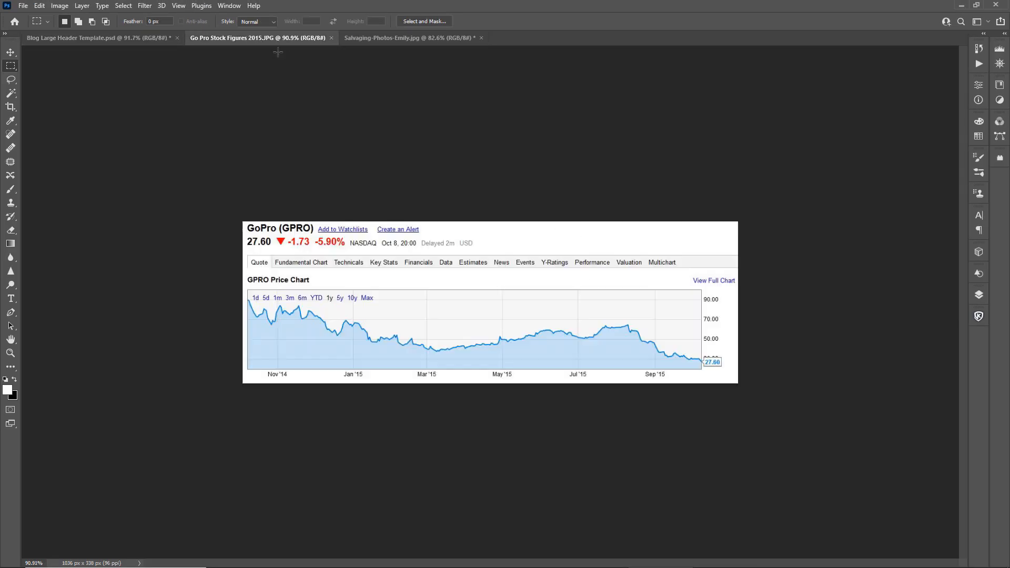
mouse_move(398, 283)
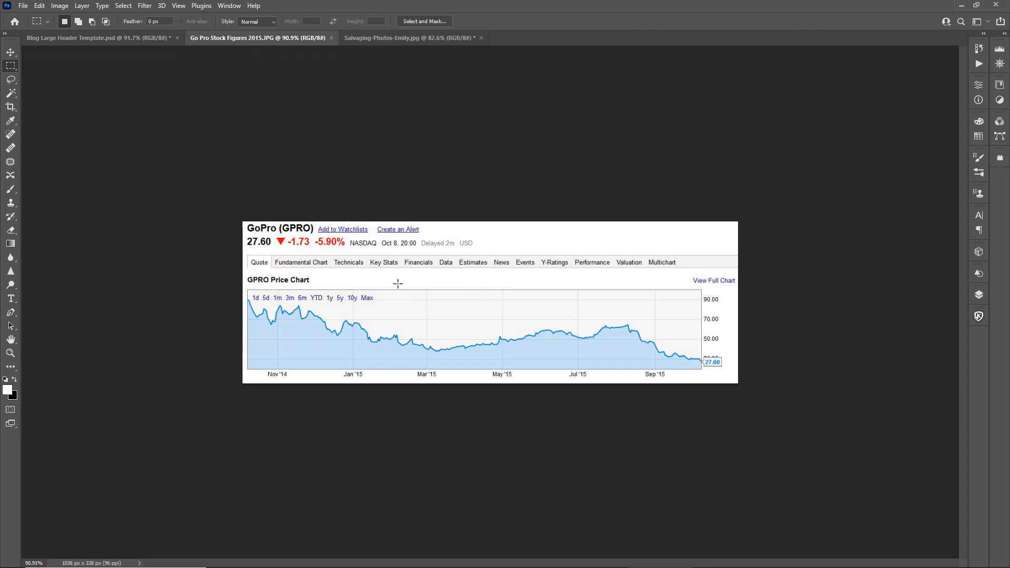
mouse_move(519, 374)
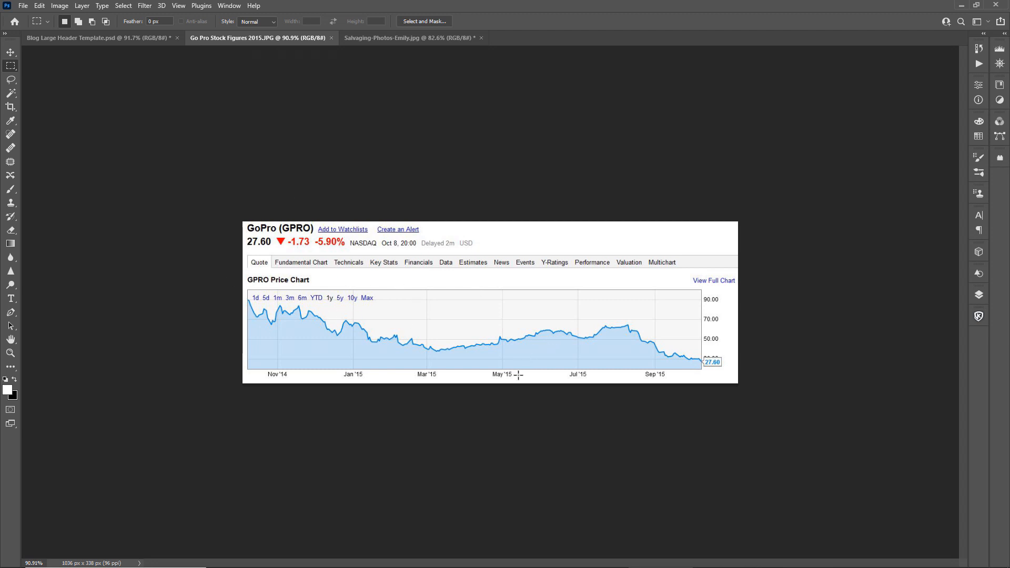
left_click(59, 5)
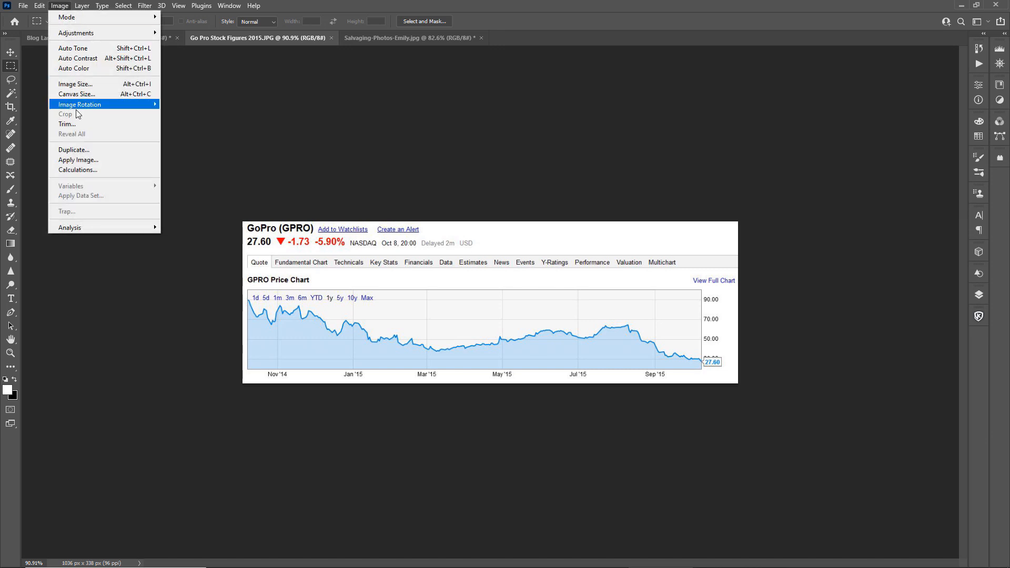
left_click(75, 84)
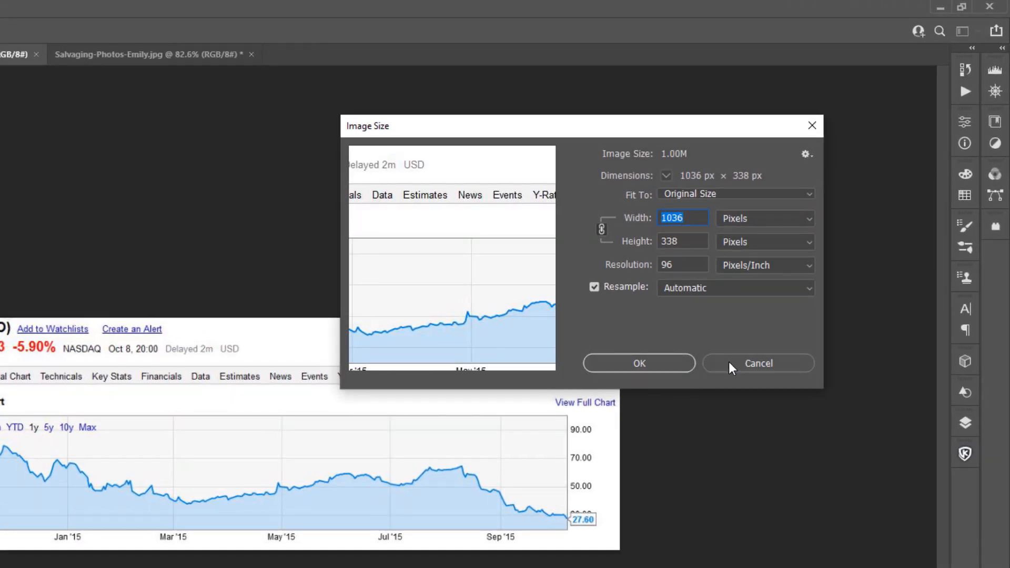
left_click(757, 362)
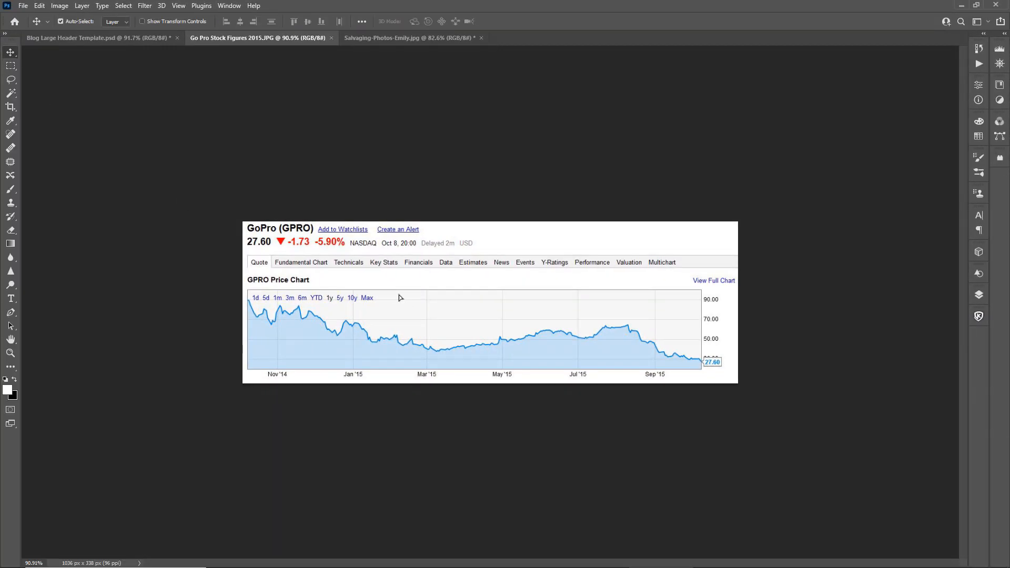
Drag the GoPro chart into the Blog Large Header as a layer and start free transform
left_click(100, 38)
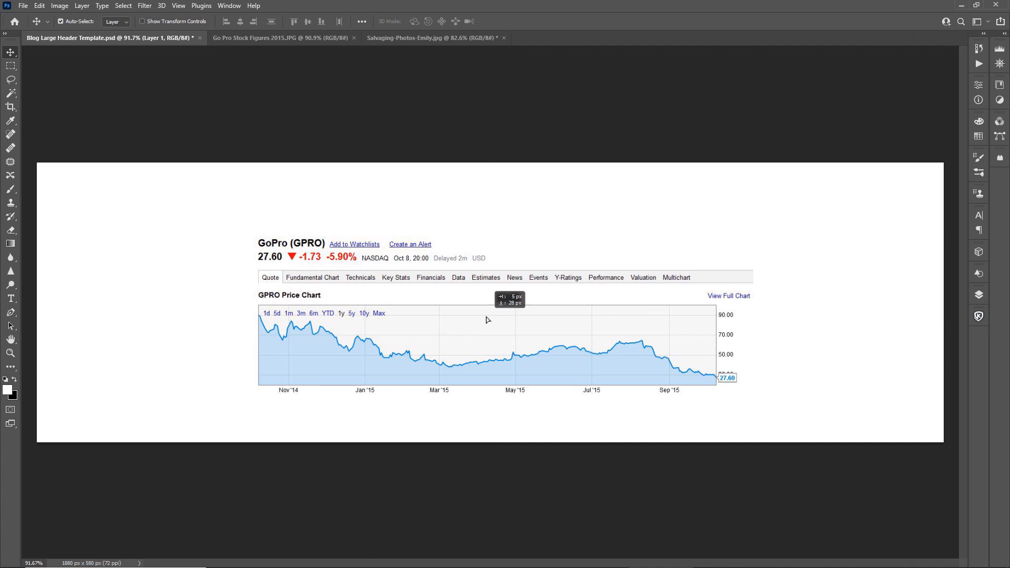
mouse_move(491, 322)
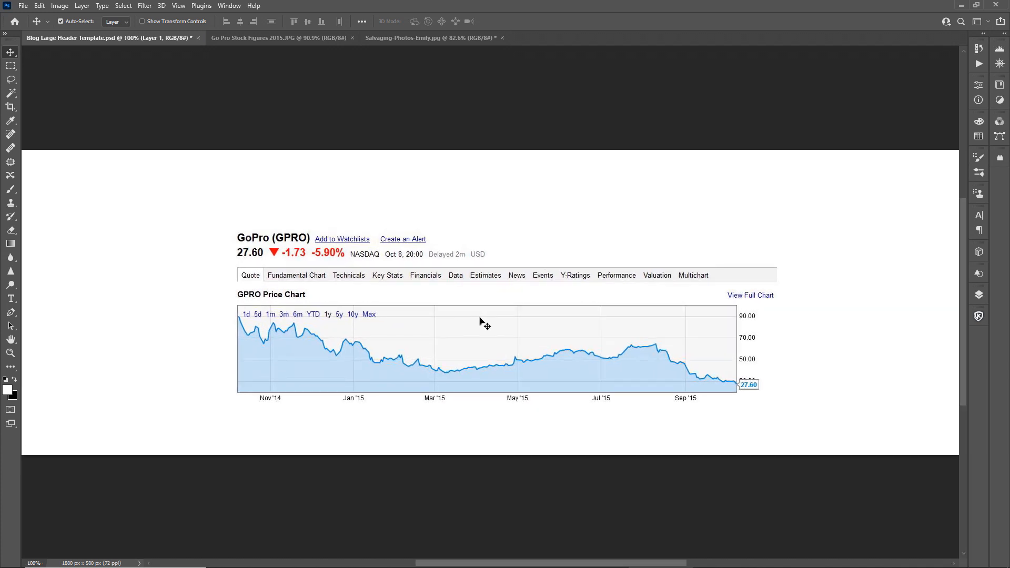
mouse_move(444, 303)
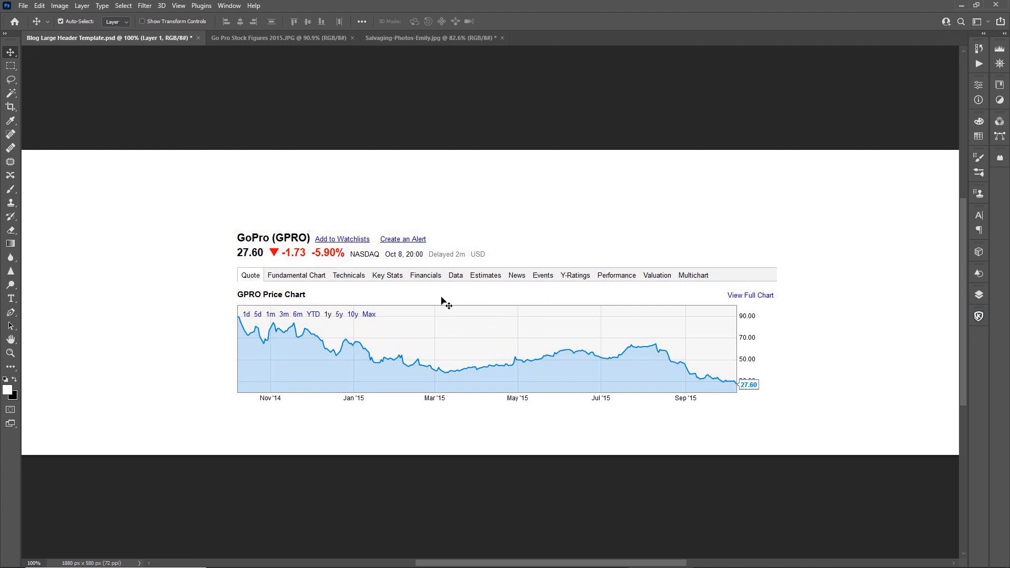
left_click(82, 6)
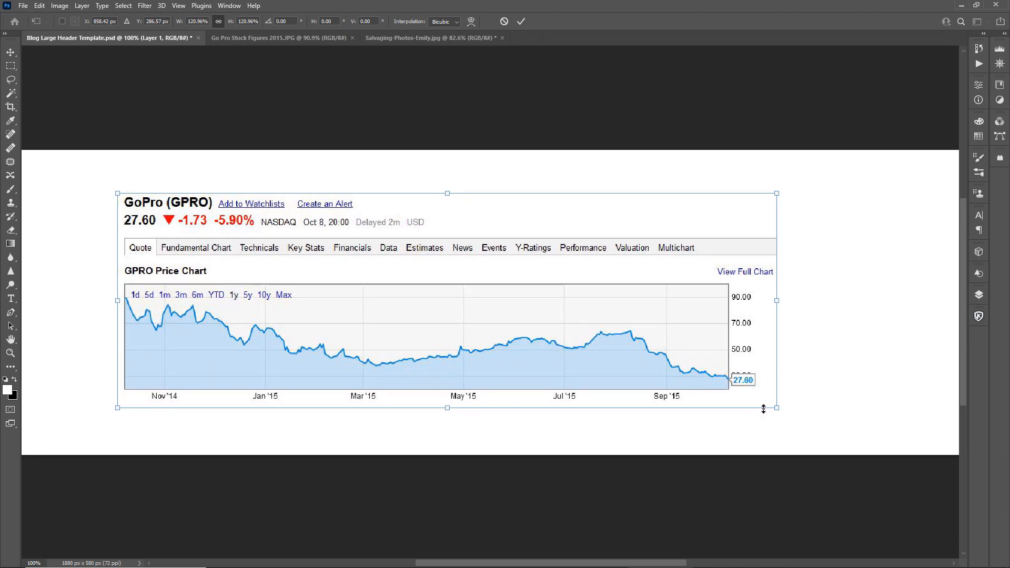
Scale the GoPro chart up across the header and scroll to inspect its soft, blocky text
left_click_drag(775, 407, 869, 439)
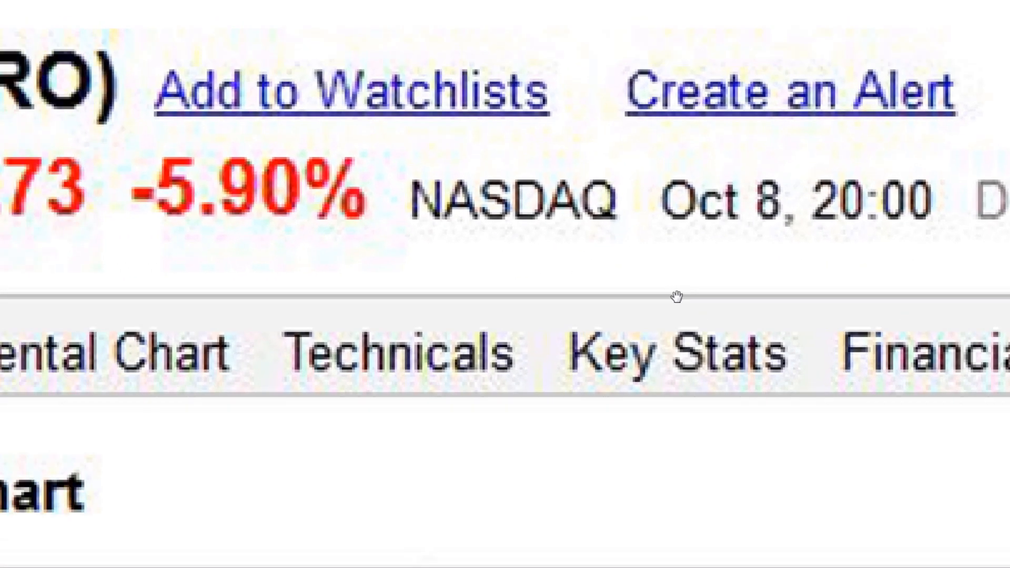
scroll("down", 3)
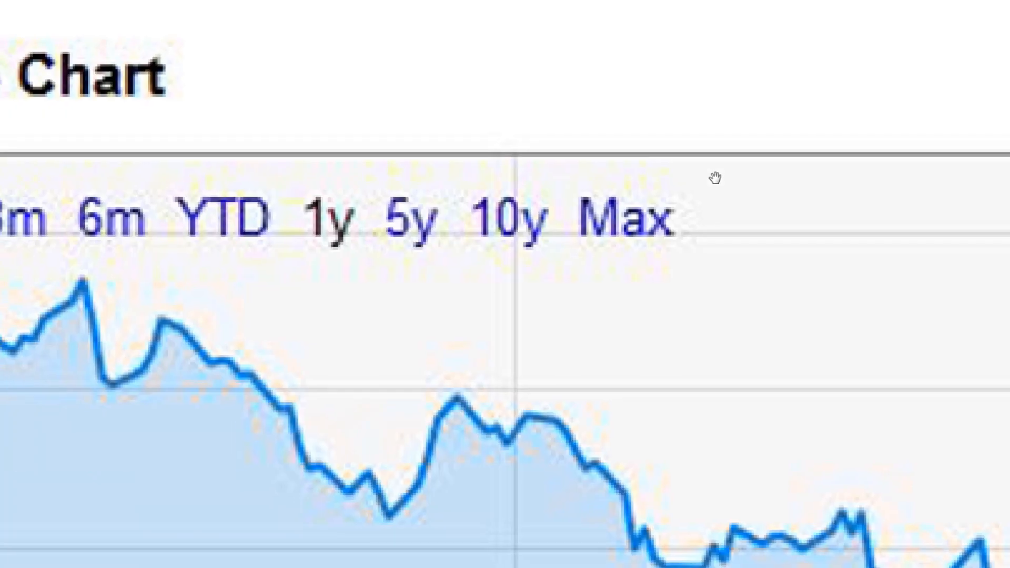
scroll("down", 3)
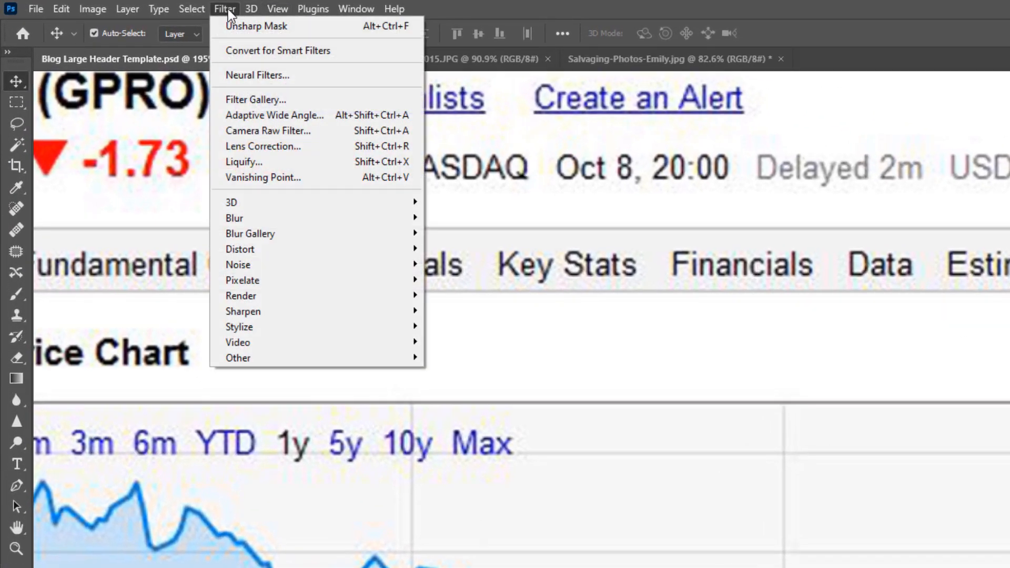
mouse_move(256, 75)
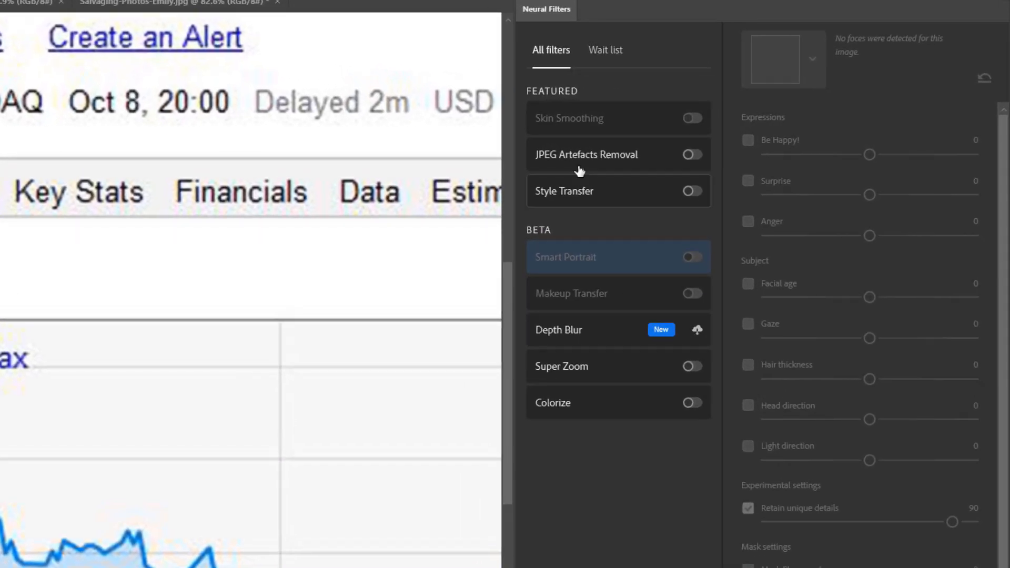
mouse_move(698, 333)
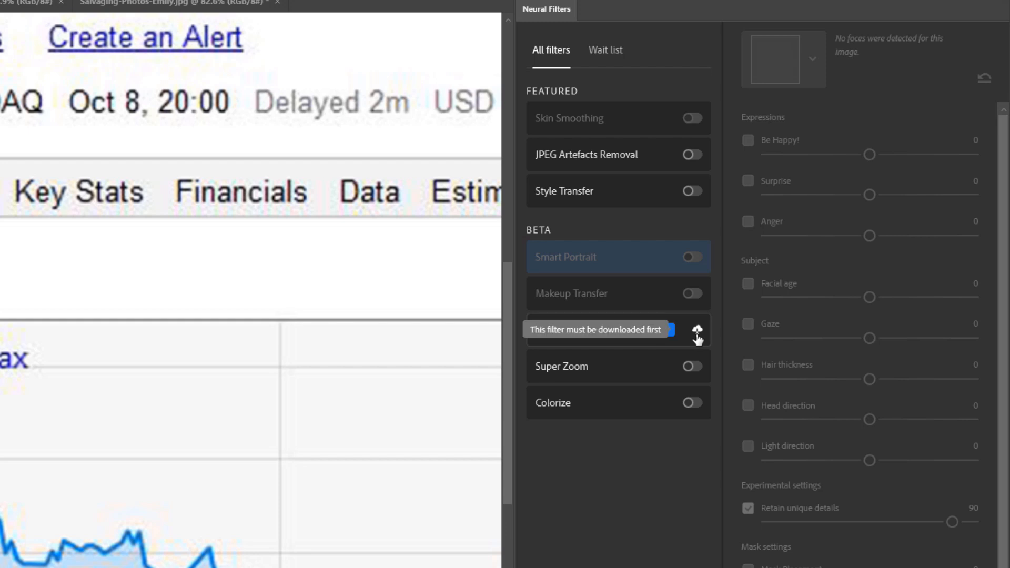
mouse_move(579, 123)
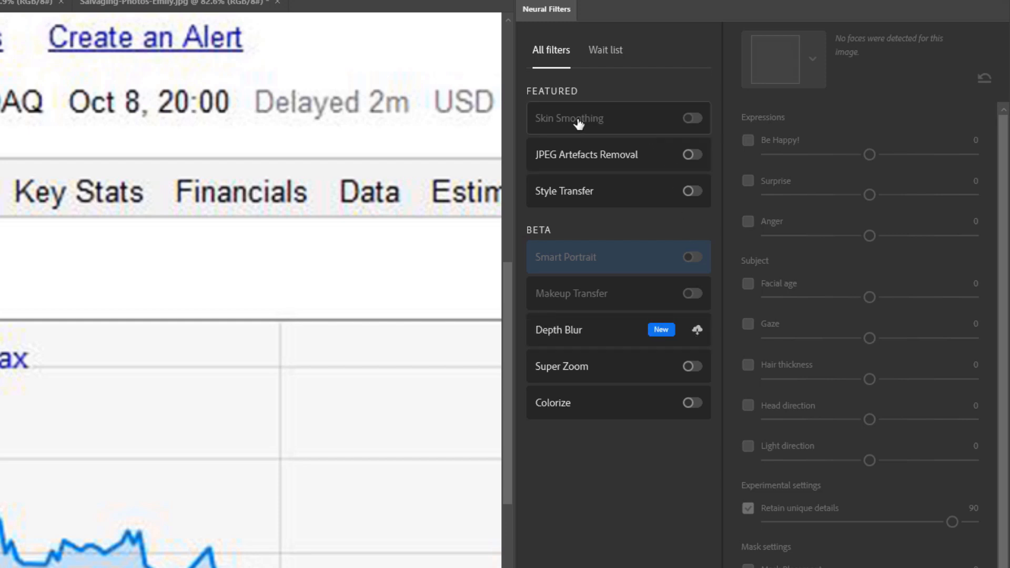
mouse_move(595, 169)
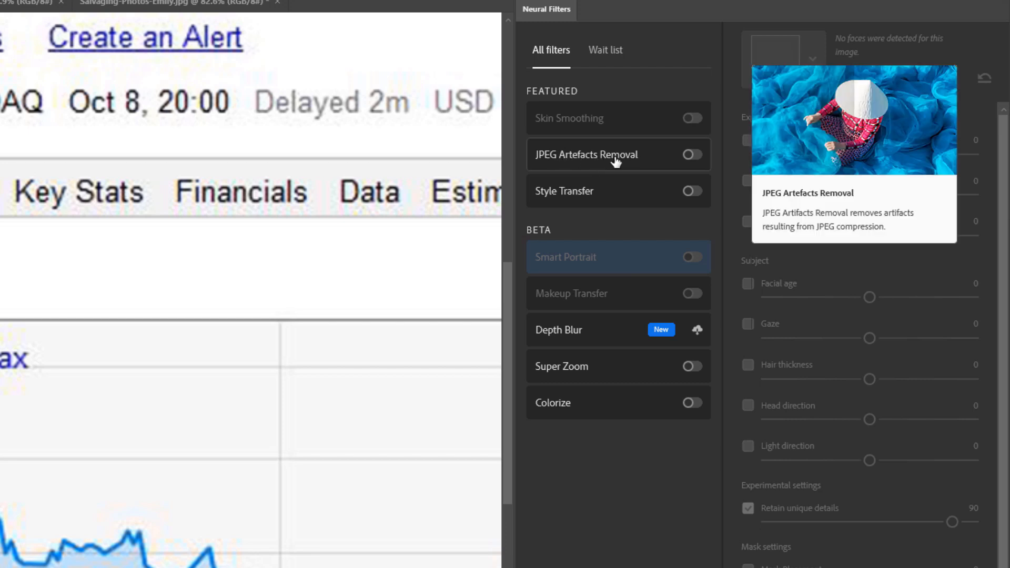
Browse the wait-list entries in the Neural Filters workspace for the chart
left_click(605, 50)
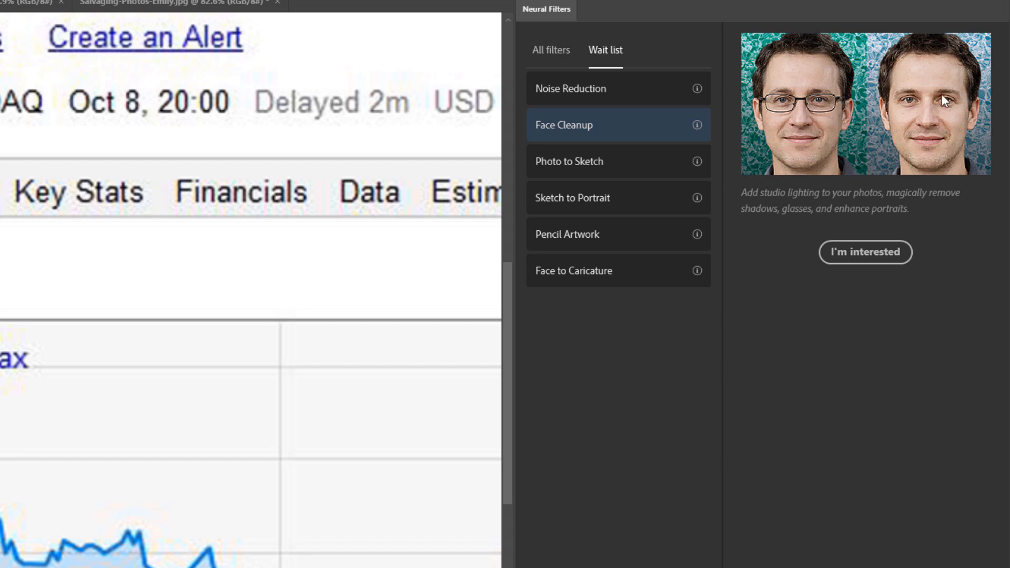
mouse_move(927, 135)
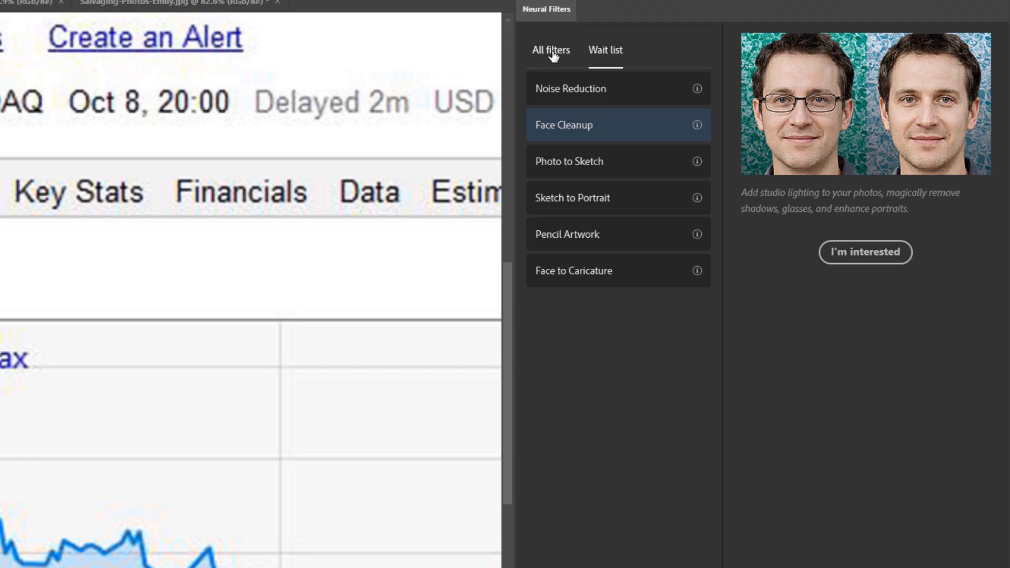
Enable JPEG Artefacts Removal at High strength and compare the cleaned header with the original
left_click(550, 50)
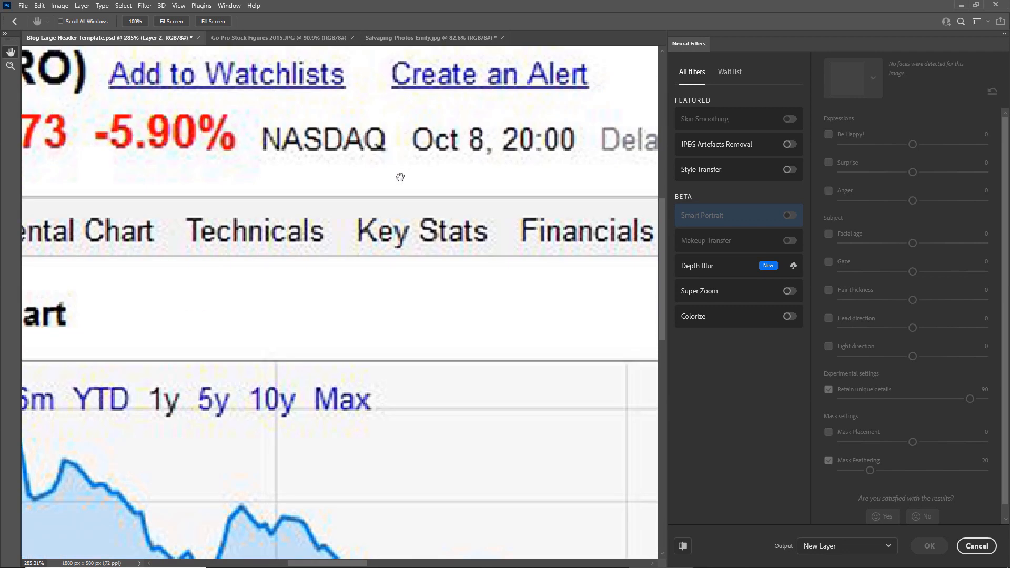
left_click(788, 144)
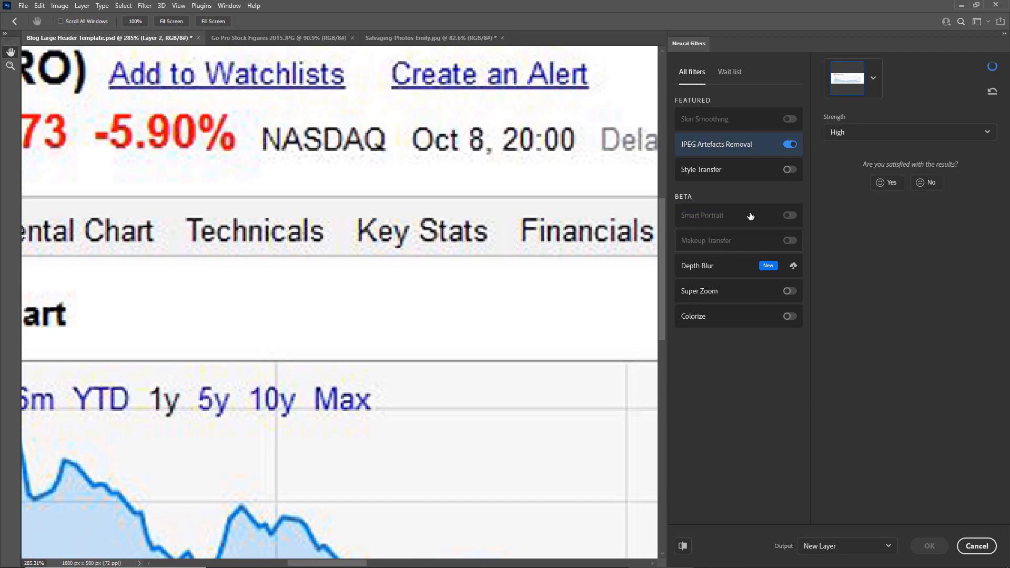
left_click(908, 132)
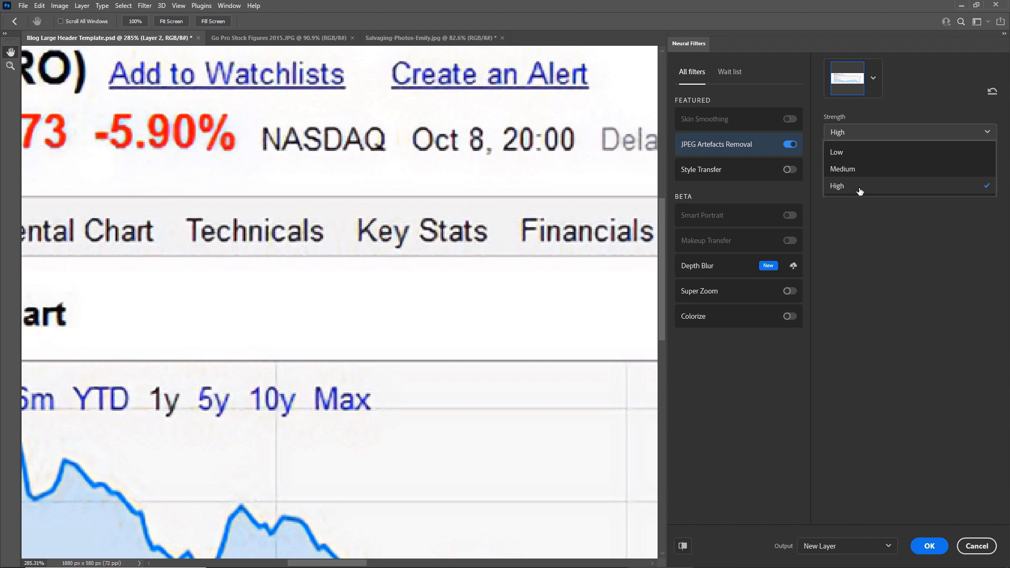
left_click(837, 186)
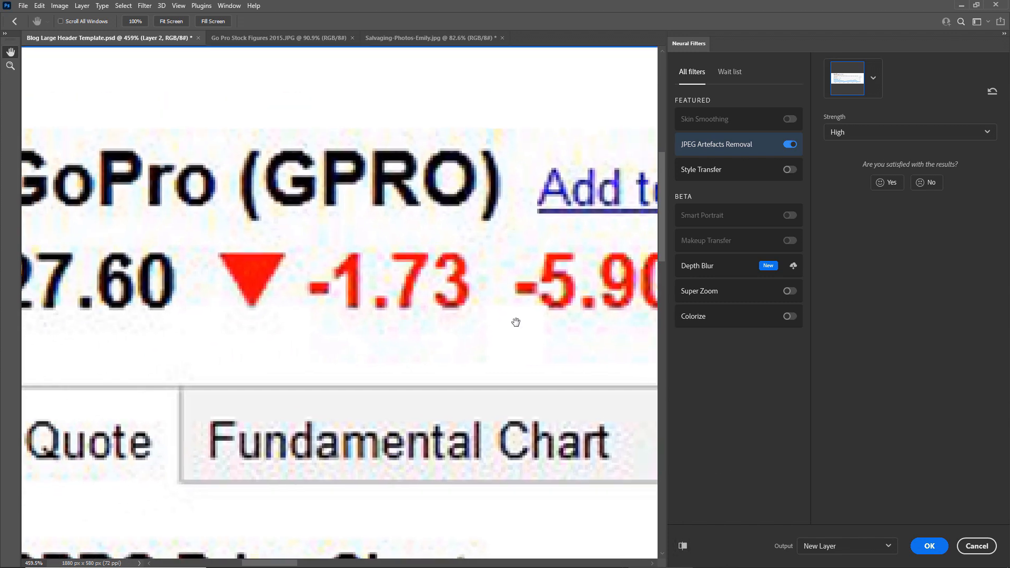
scroll("down", 3)
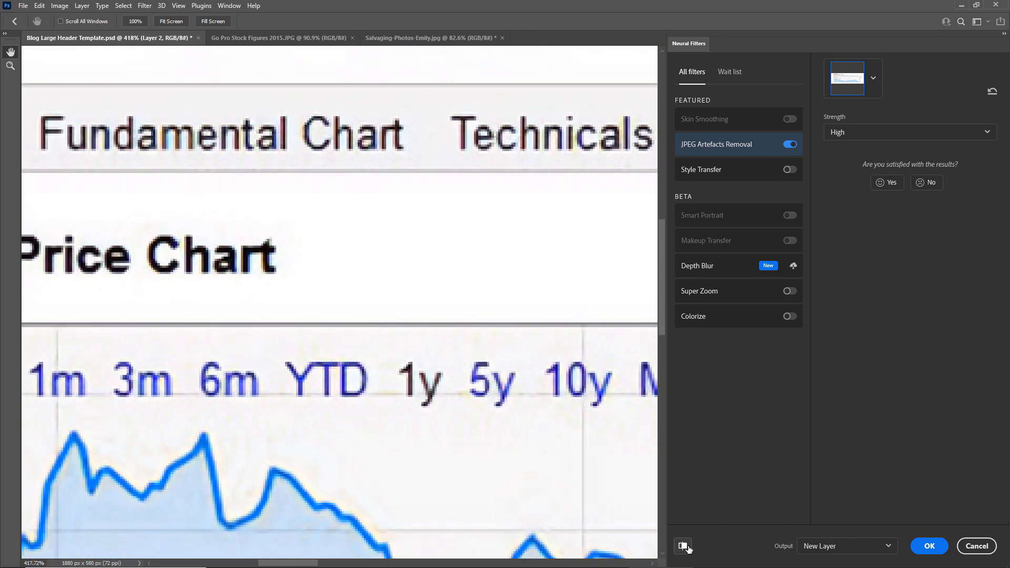
left_click(683, 546)
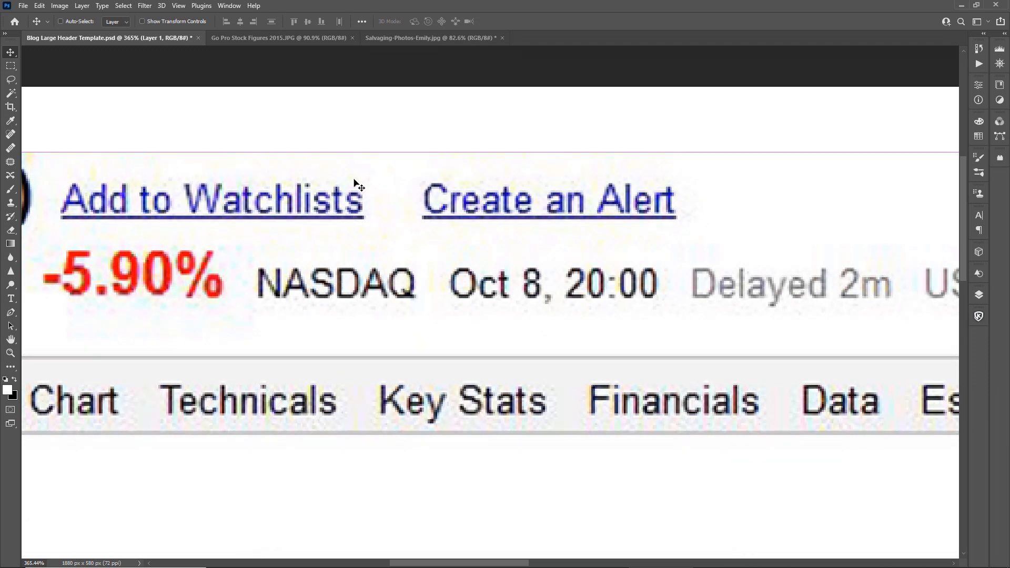
mouse_move(515, 232)
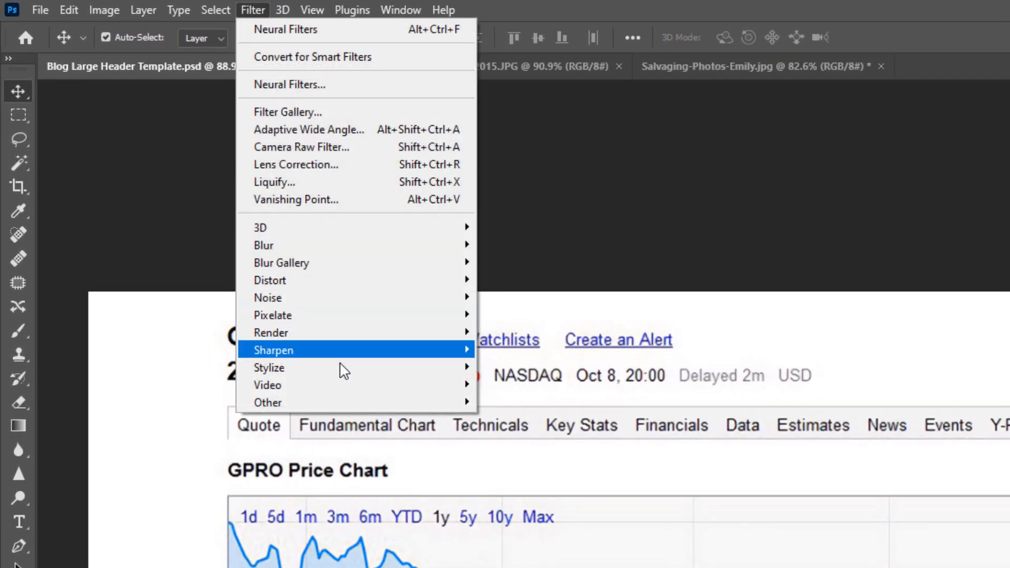
mouse_move(273, 350)
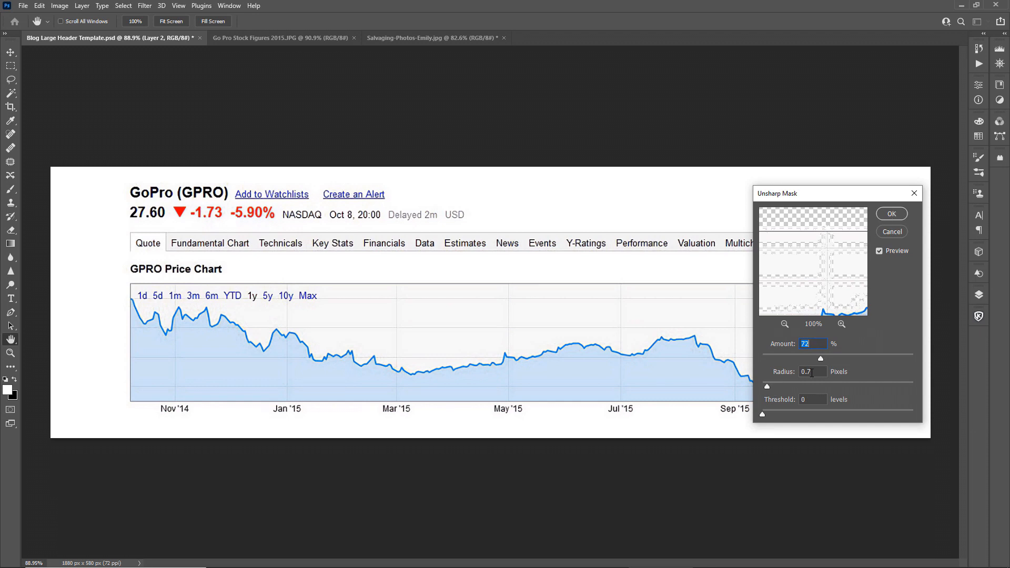
Set Unsharp Mask to 72% amount, 0.7-pixel radius and threshold 0 on the chart
left_click_drag(820, 359, 811, 359)
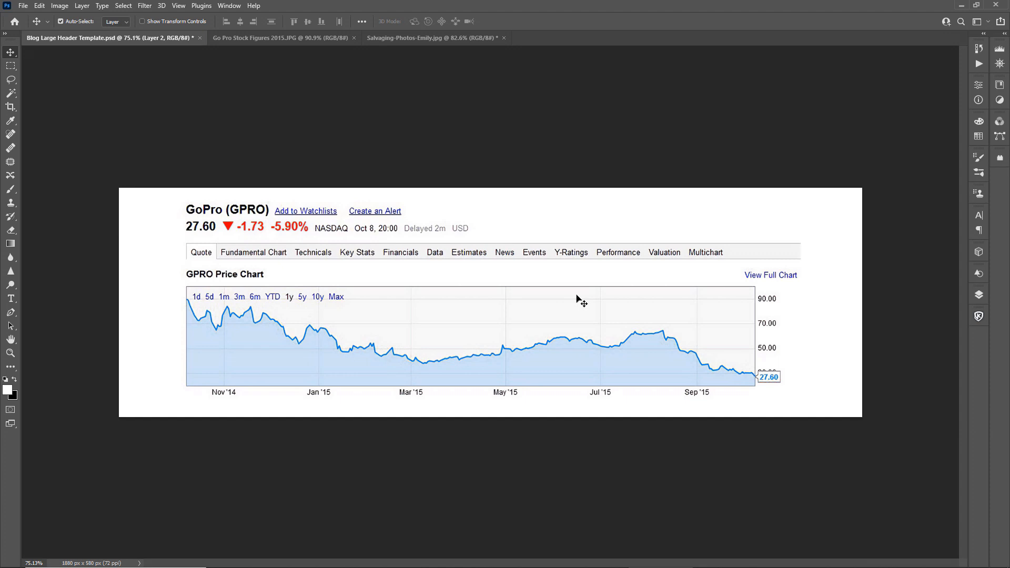
mouse_move(439, 160)
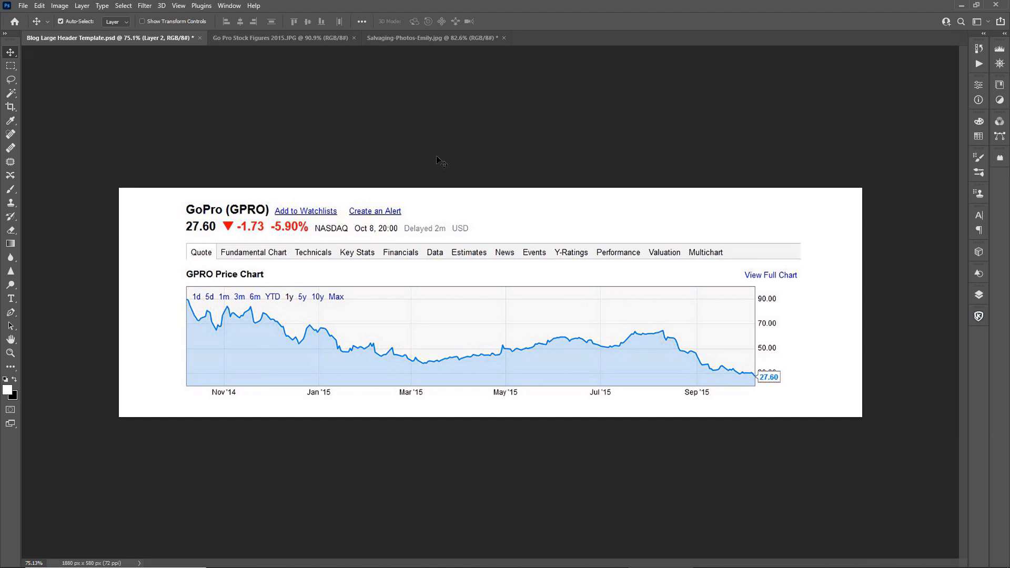
mouse_move(391, 67)
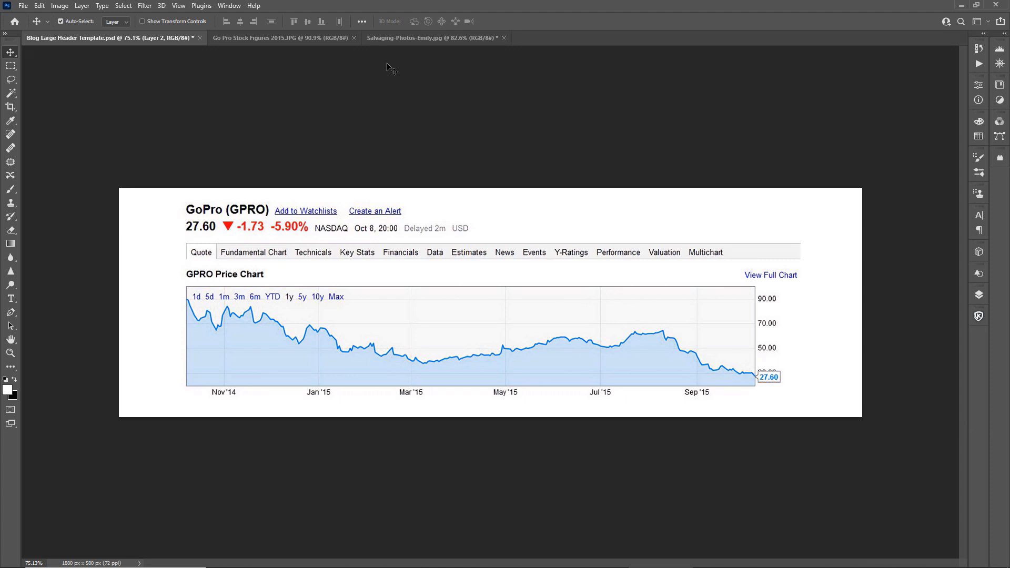
Switch to the Salvaging-Photos-Emily black-and-white portrait document
left_click(432, 38)
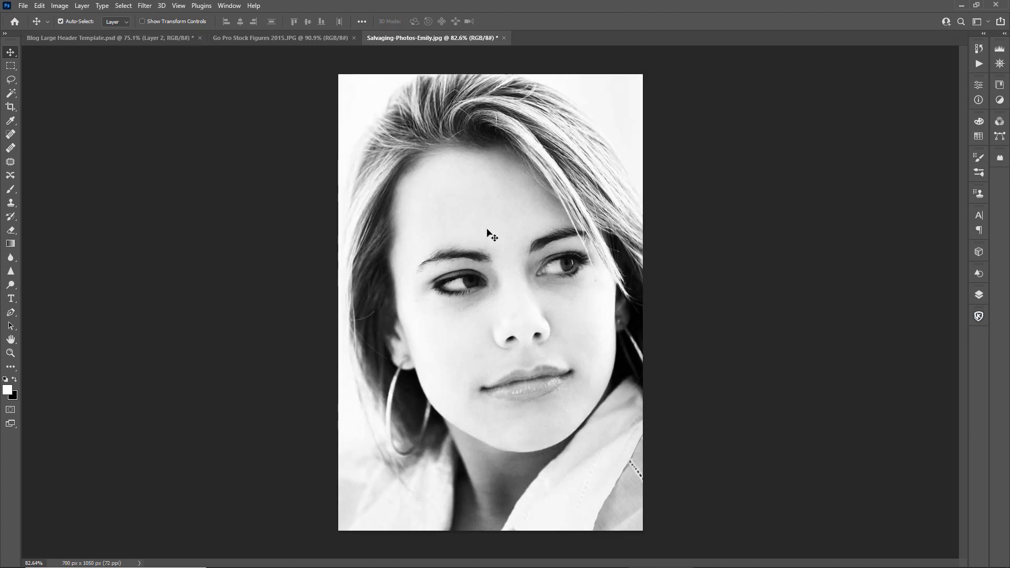
mouse_move(772, 226)
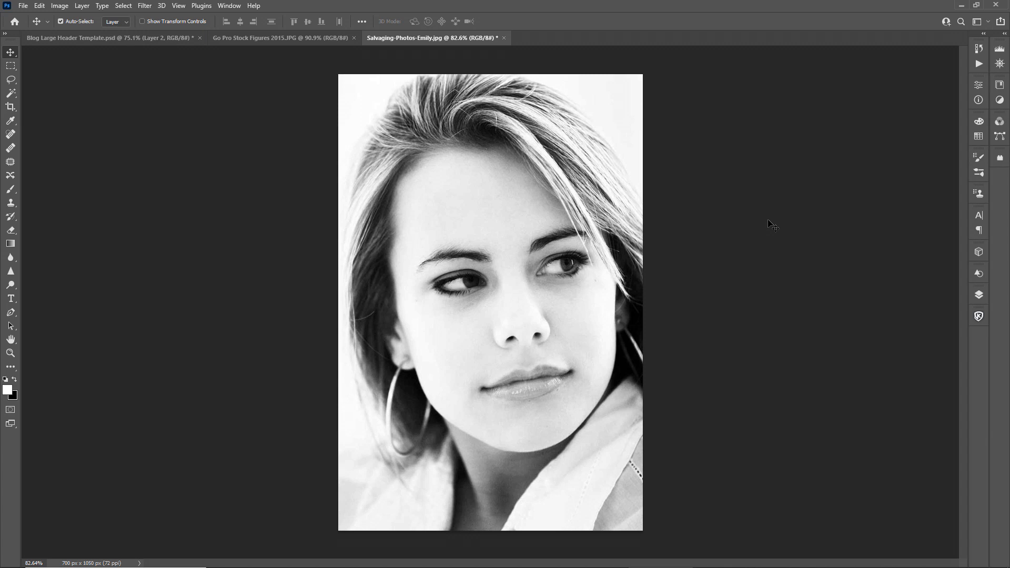
mouse_move(663, 252)
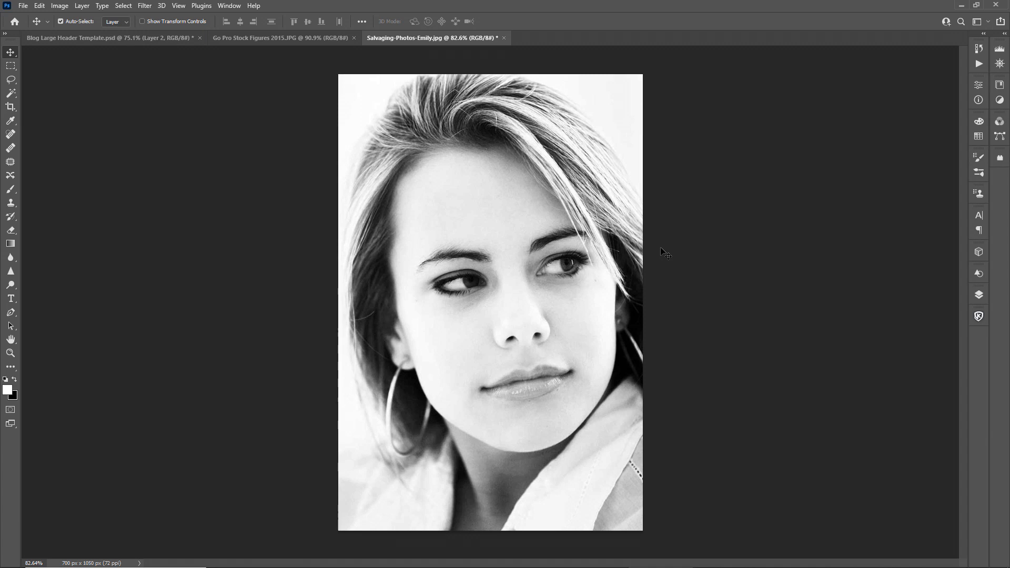
mouse_move(622, 271)
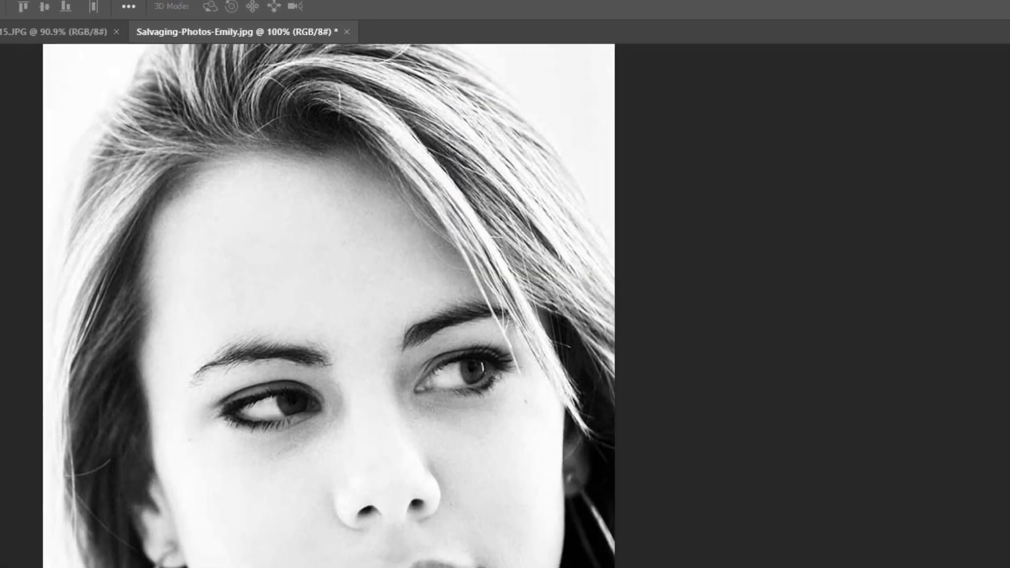
Resize the Emily portrait to 1400 × 2100 pixels and pan up to the hair
left_click(59, 6)
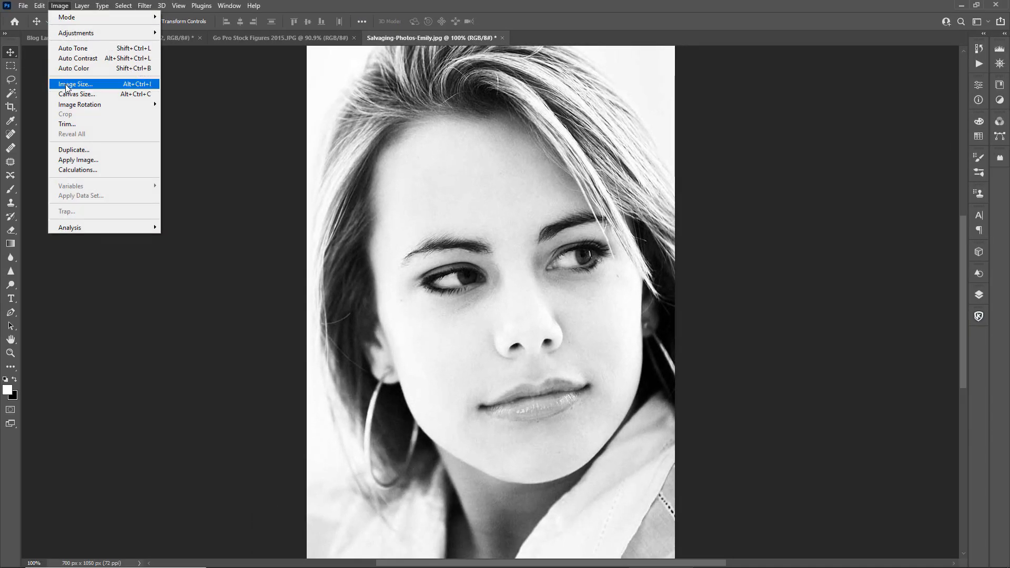
left_click(75, 84)
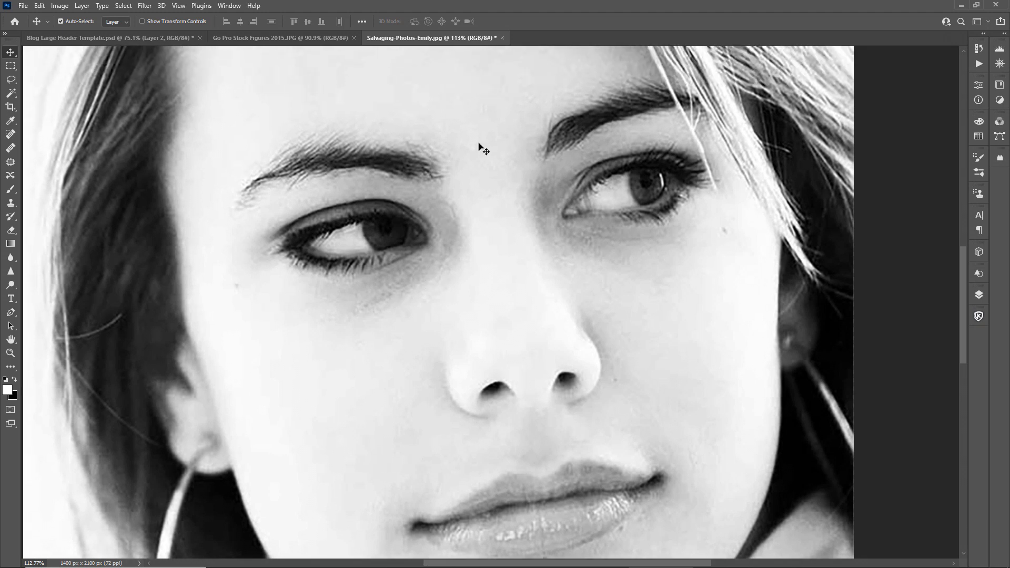
left_click_drag(483, 149, 488, 347)
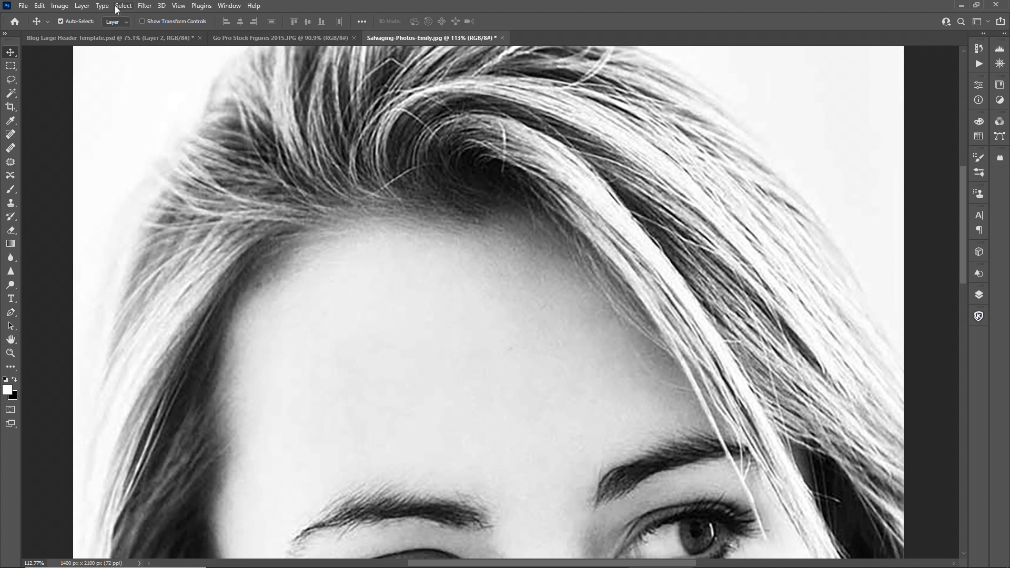
Turn on JPEG Artefacts Removal at High strength in Neural Filters and pan to the face
left_click(144, 5)
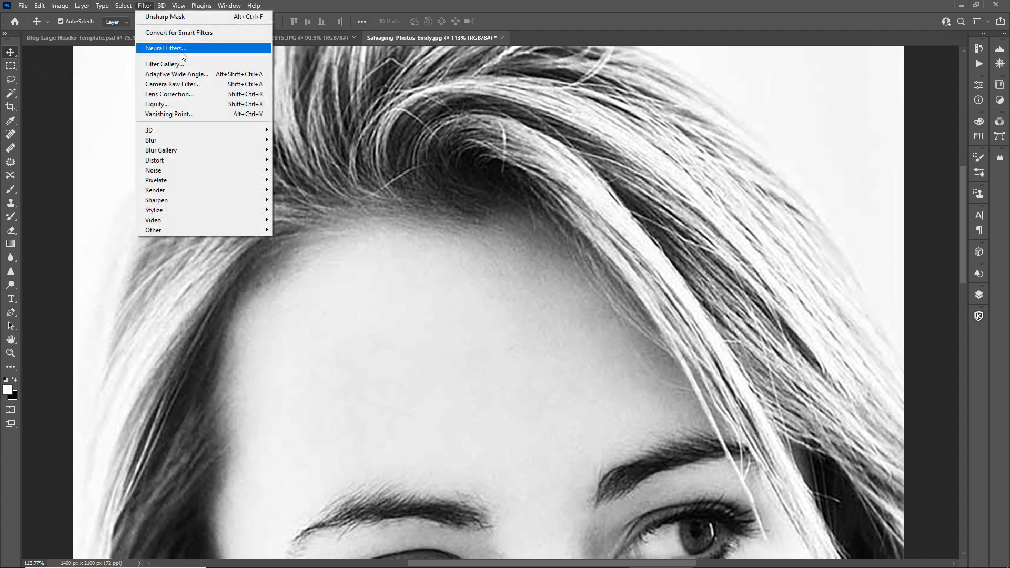
left_click(164, 48)
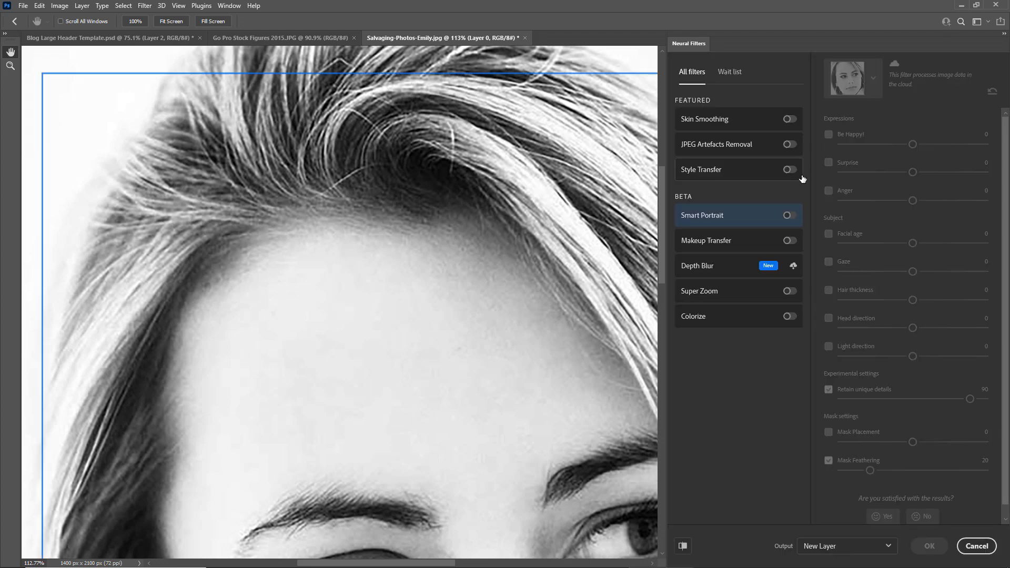
mouse_move(788, 148)
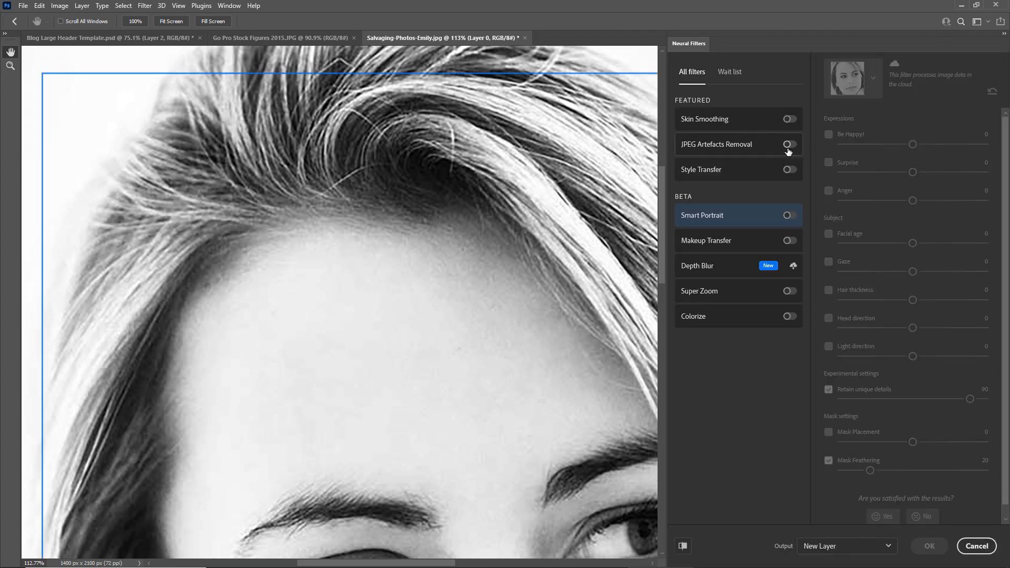
left_click(788, 144)
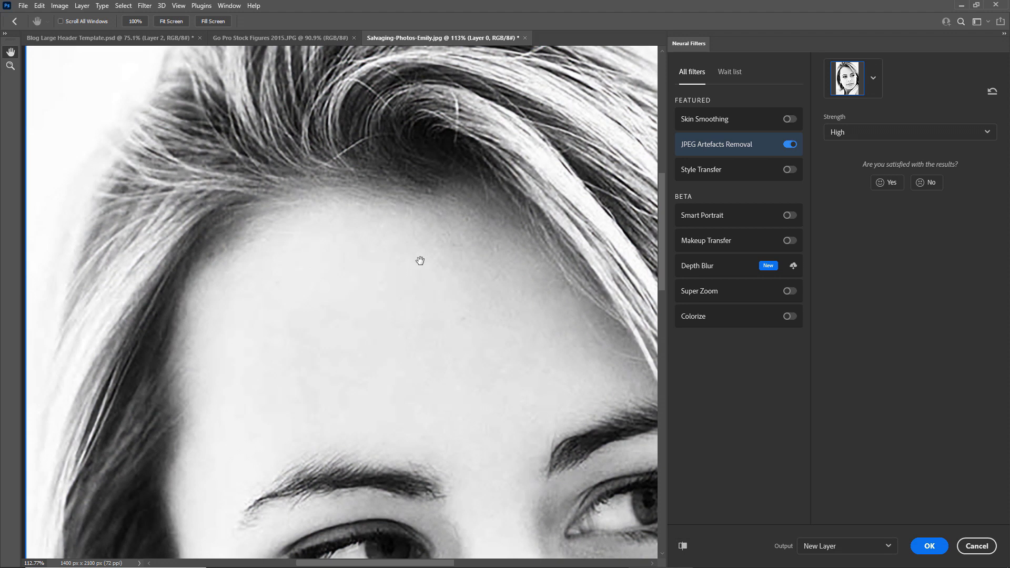
mouse_move(643, 524)
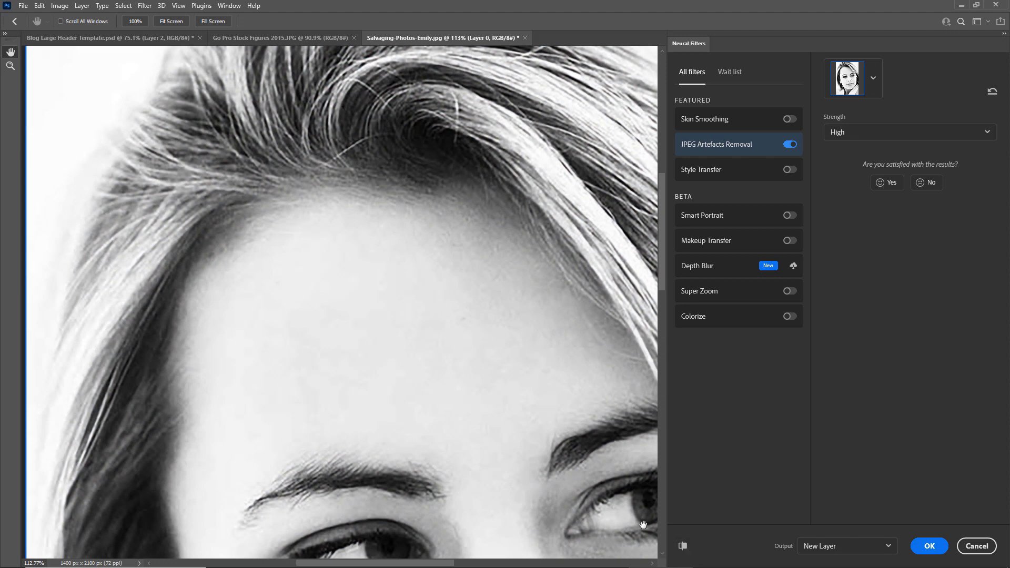
left_click_drag(642, 524, 401, 240)
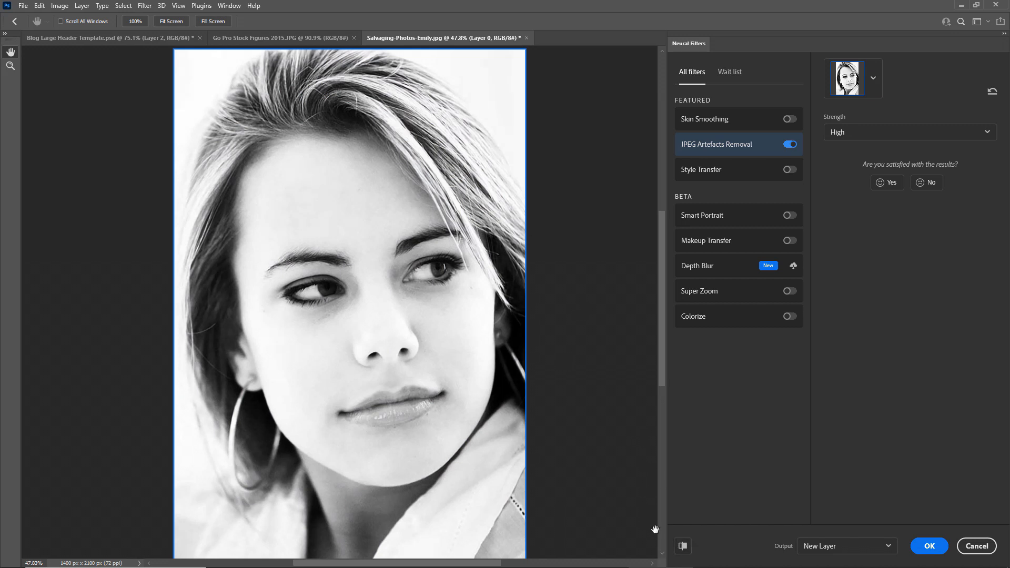
mouse_move(409, 284)
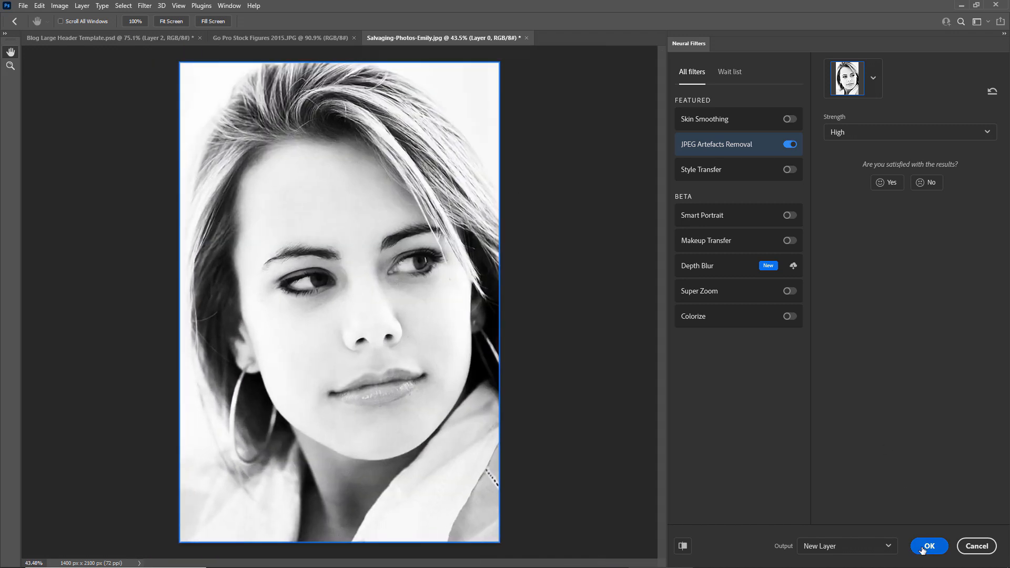
Apply the artefact cleanup, then preview Unsharp Mask (59%, 0.7 px) across the eye and eyebrow
left_click(928, 545)
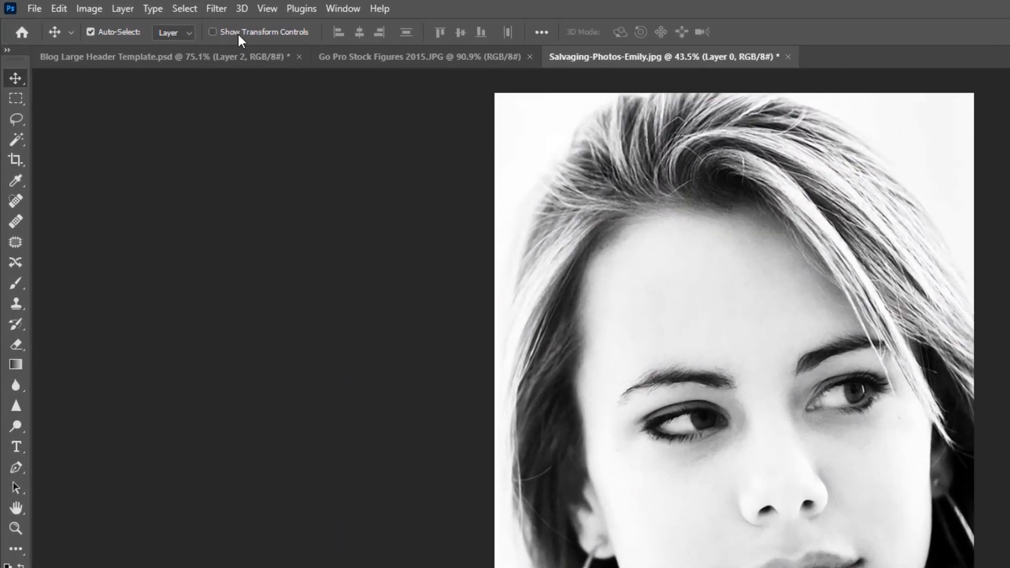
left_click(216, 8)
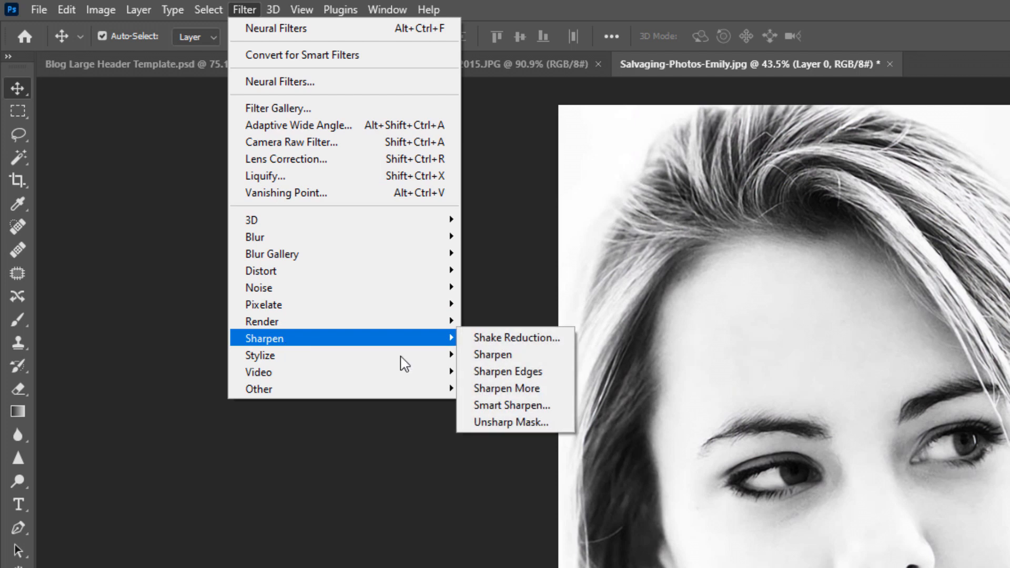
left_click(510, 422)
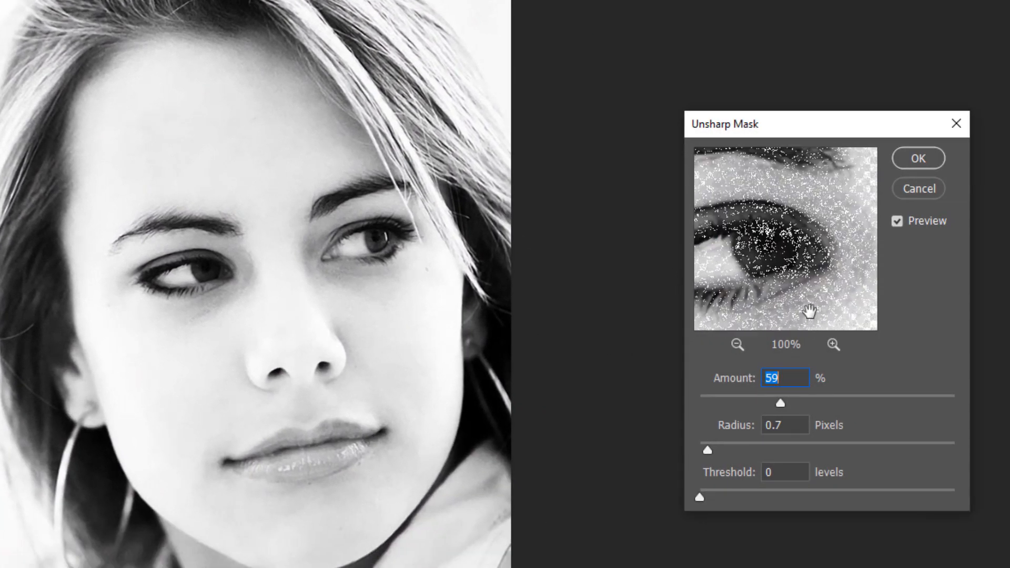
left_click_drag(810, 310, 794, 234)
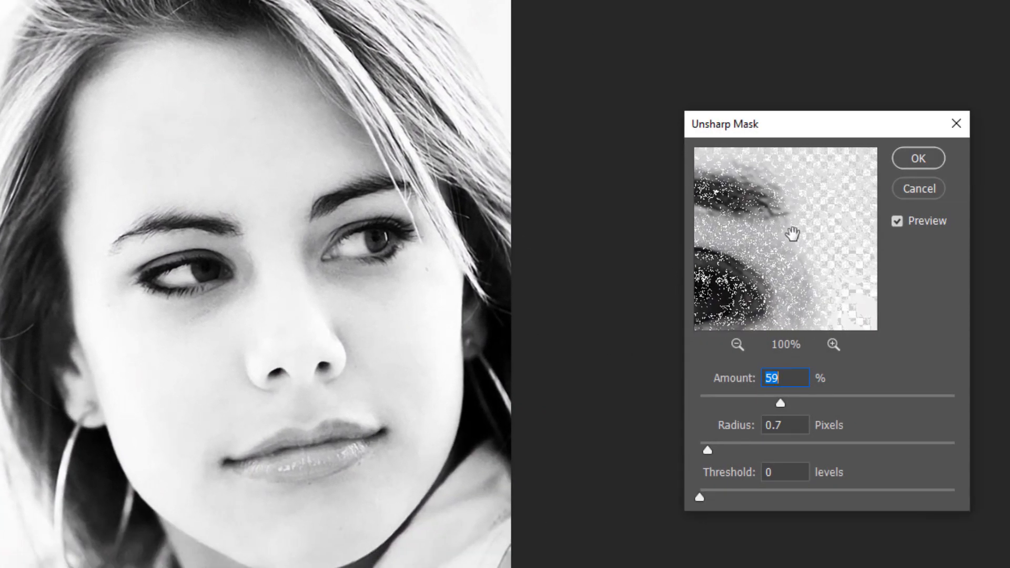
left_click_drag(794, 234, 767, 187)
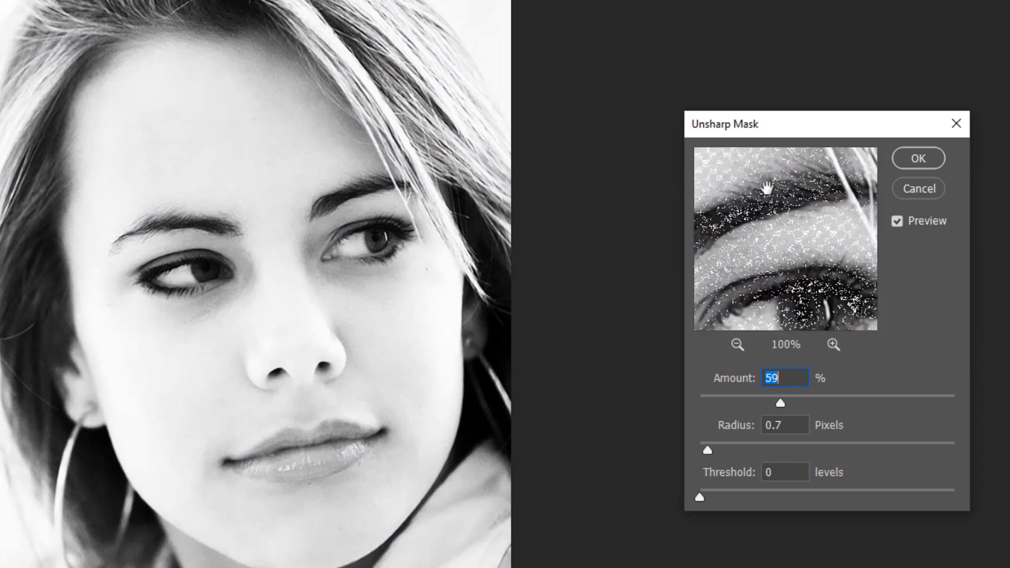
left_click_drag(766, 186, 832, 219)
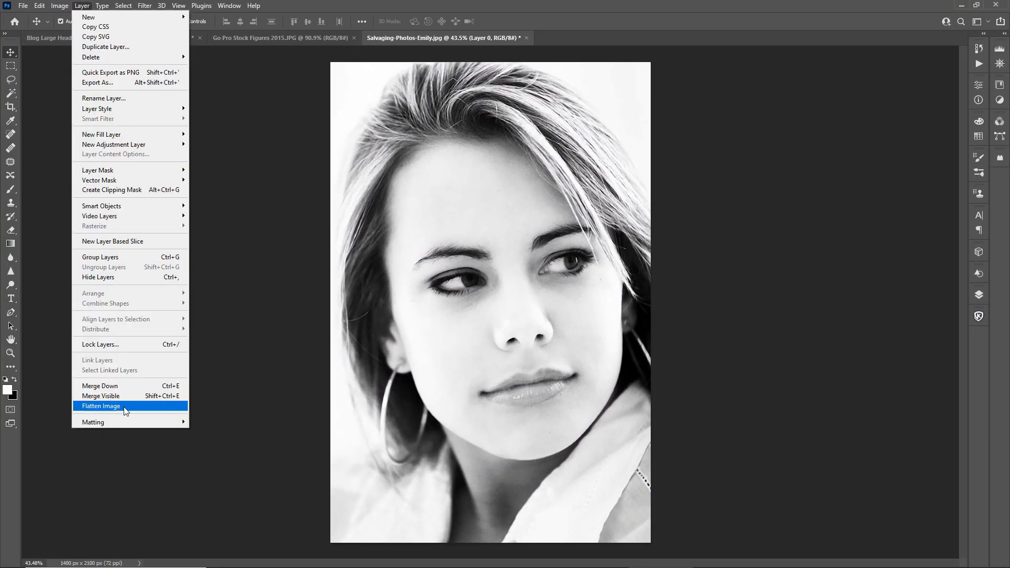
Flatten the Emily portrait and sharpen it with Unsharp Mask at 84% amount, 0.7 px radius
left_click(144, 6)
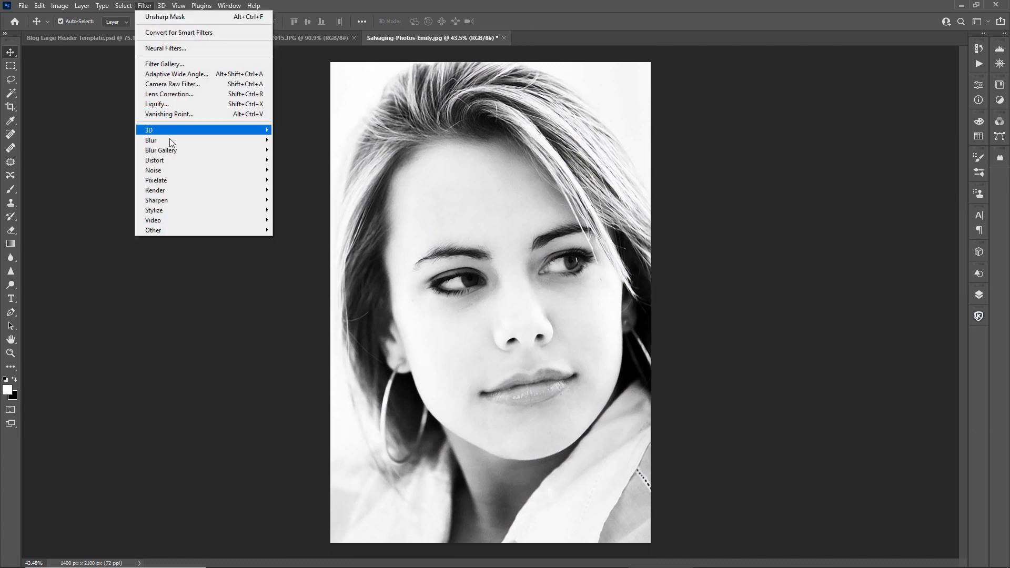
left_click(165, 17)
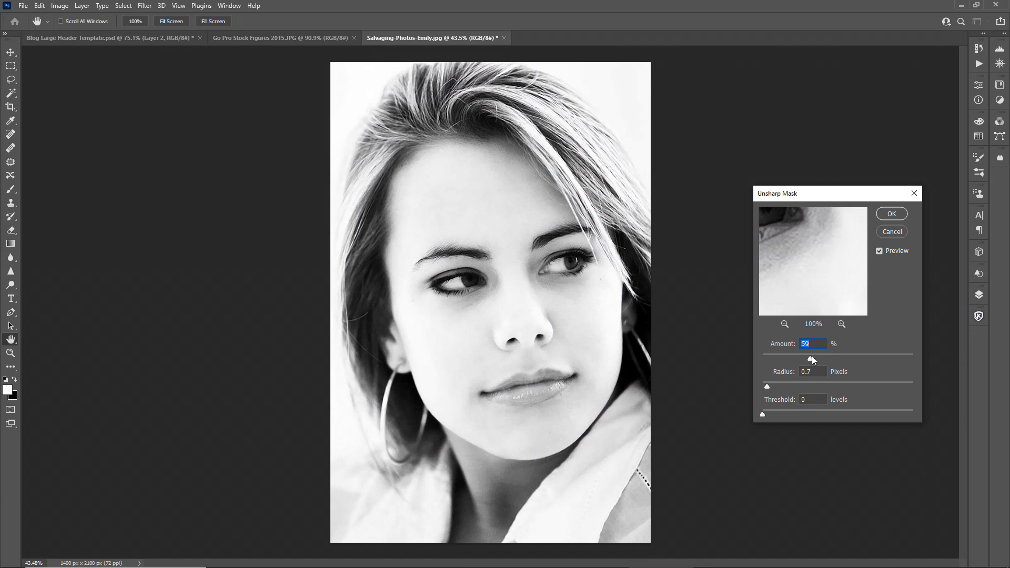
left_click_drag(810, 358, 829, 358)
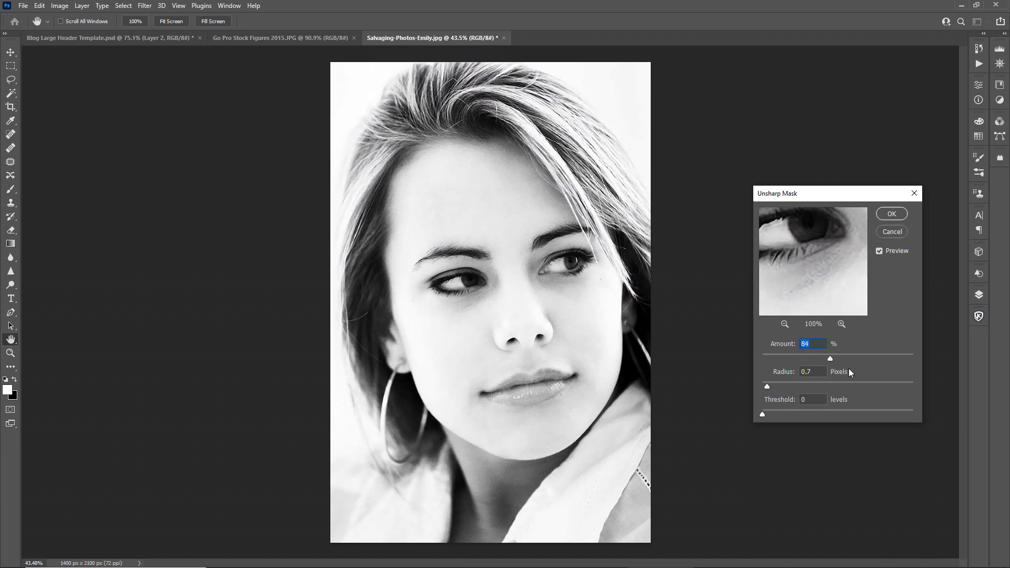
left_click(890, 213)
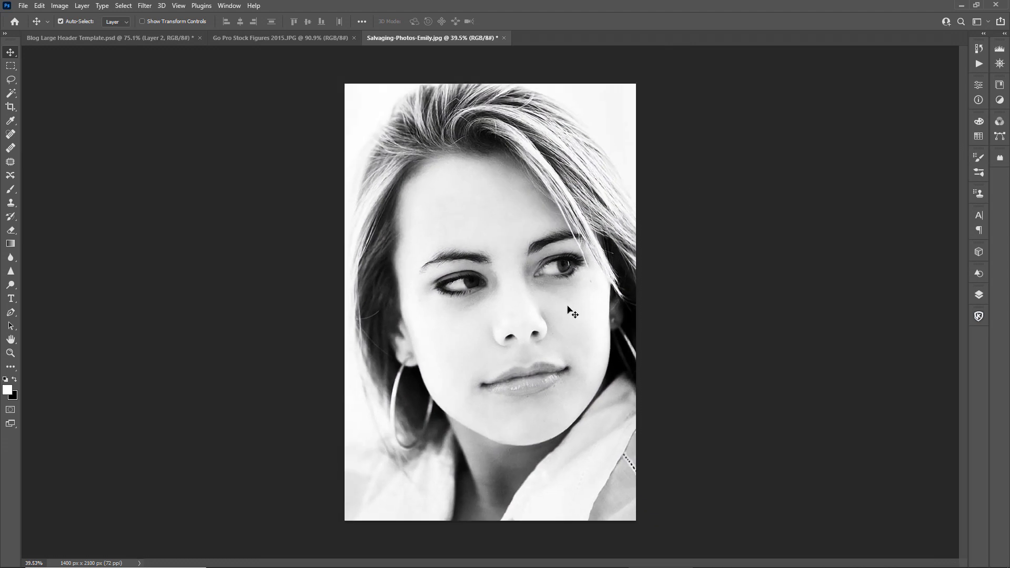
mouse_move(559, 310)
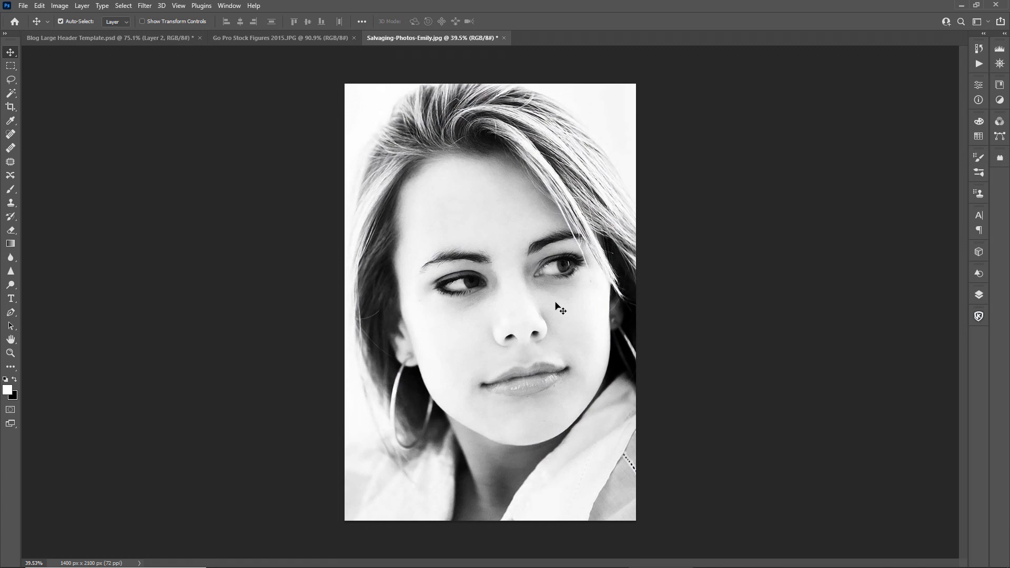
mouse_move(113, 37)
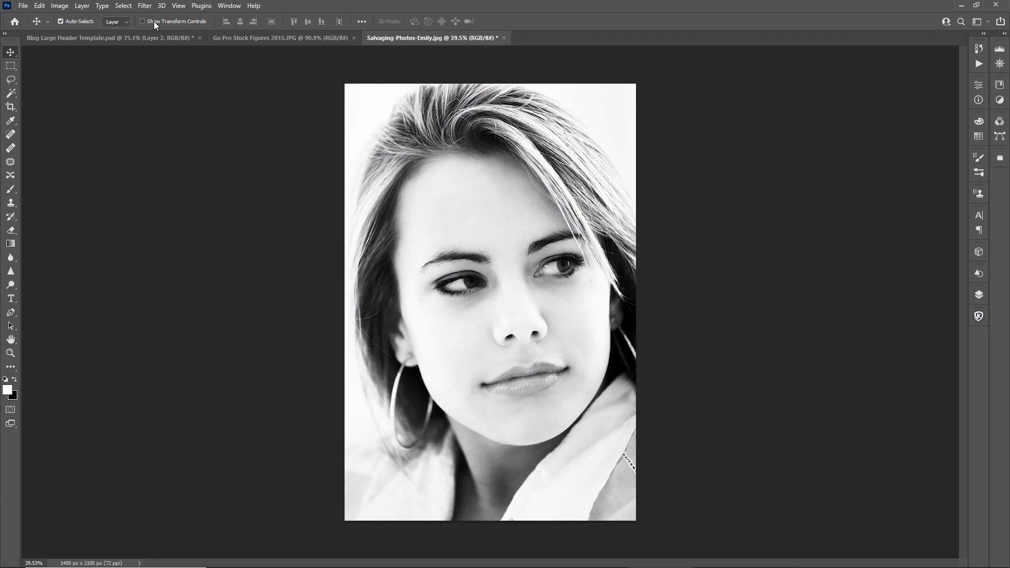
mouse_move(172, 21)
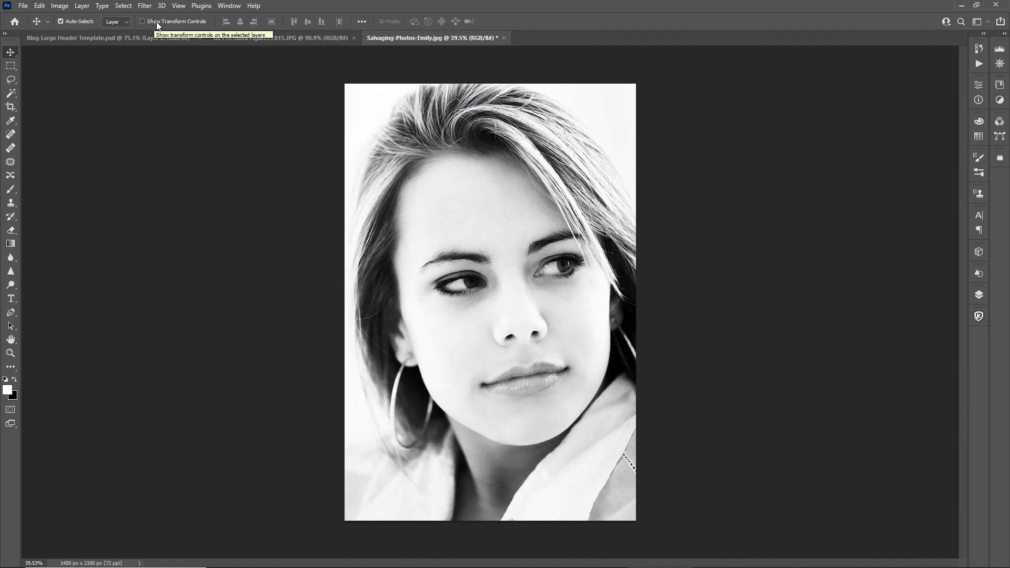
mouse_move(352, 117)
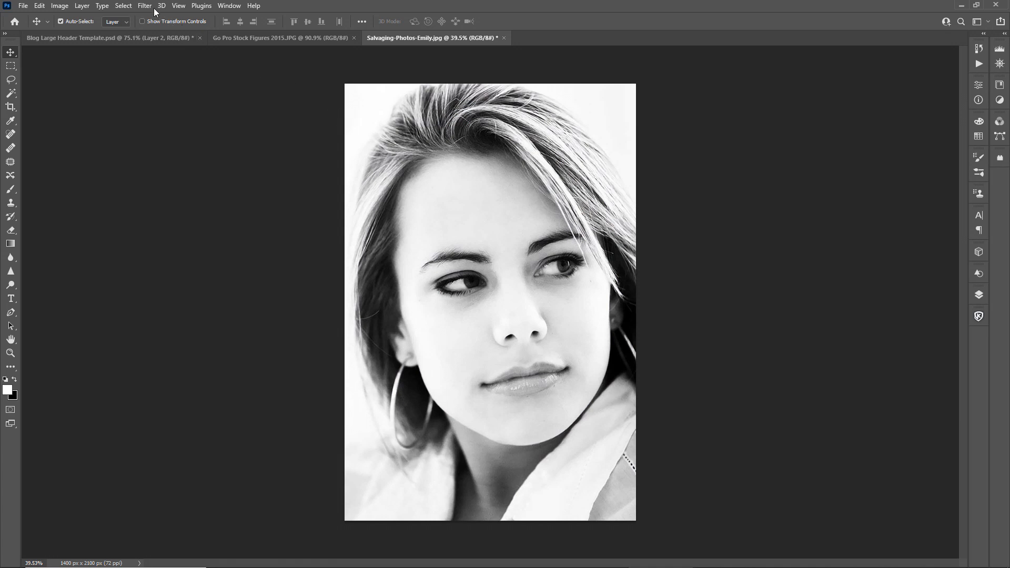
Preview the woman's portrait with the Colorize neural filter turned on, then leave Neural Filters
left_click(144, 6)
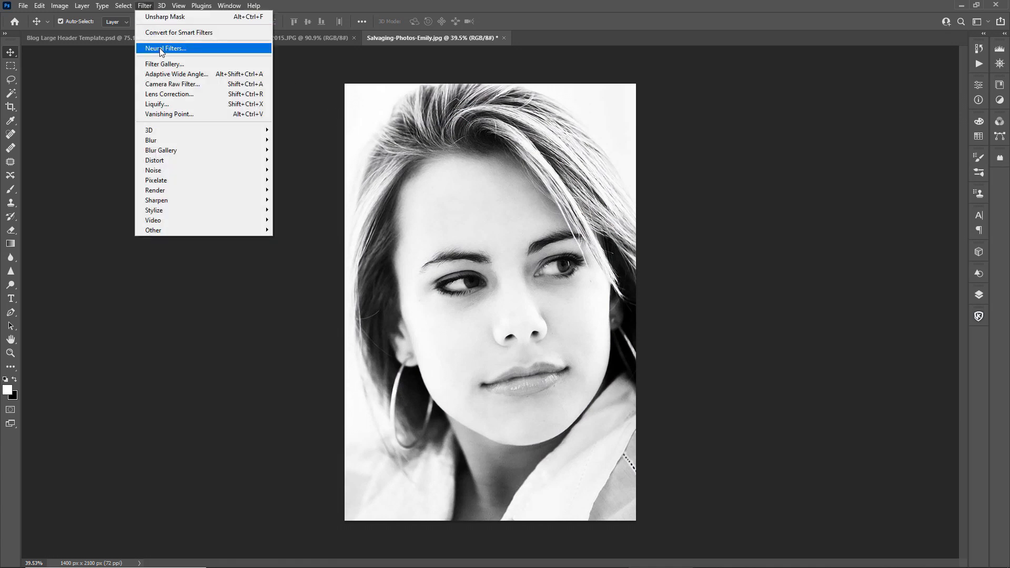
left_click(165, 49)
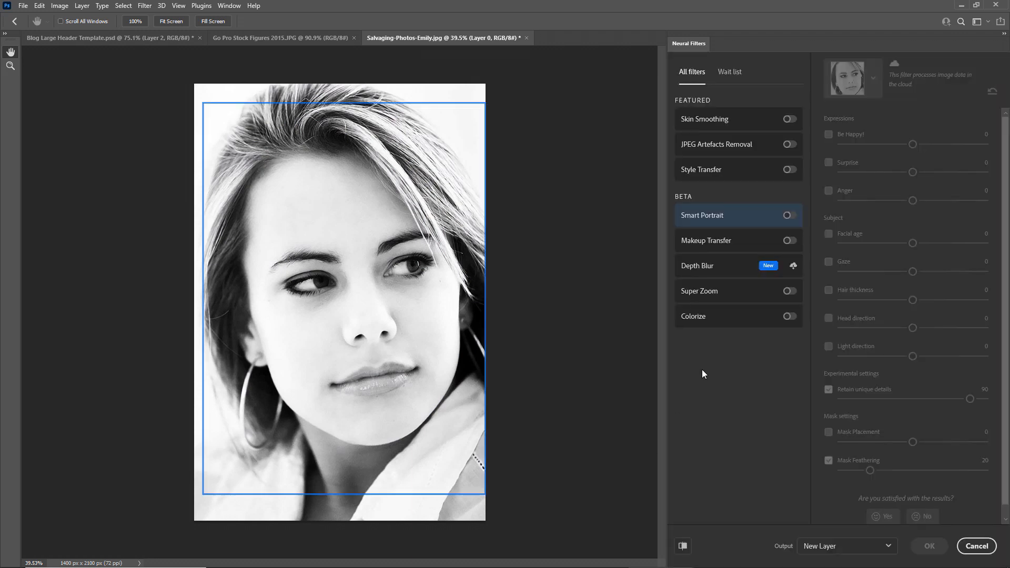
mouse_move(788, 329)
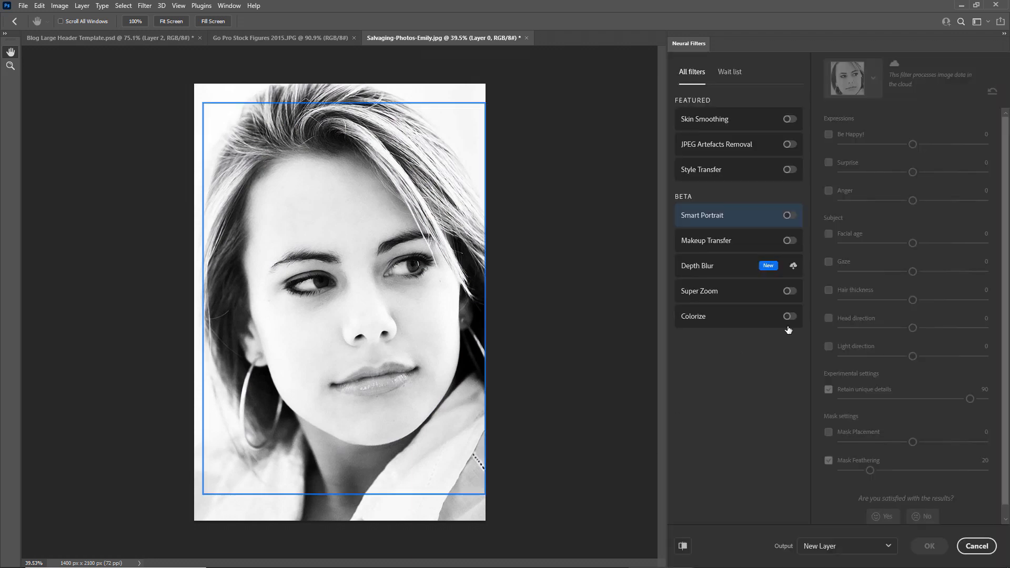
left_click(788, 316)
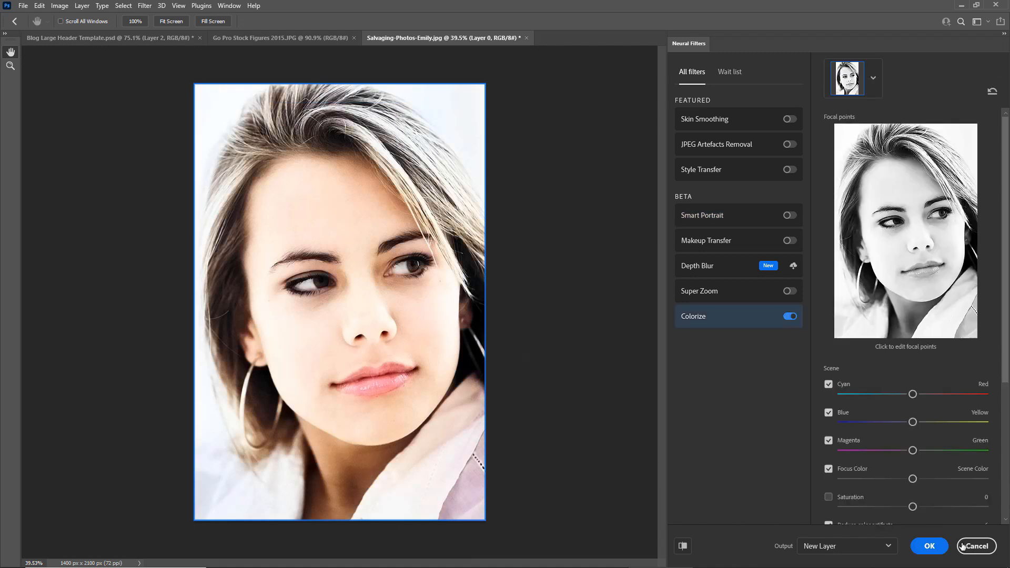
left_click(975, 545)
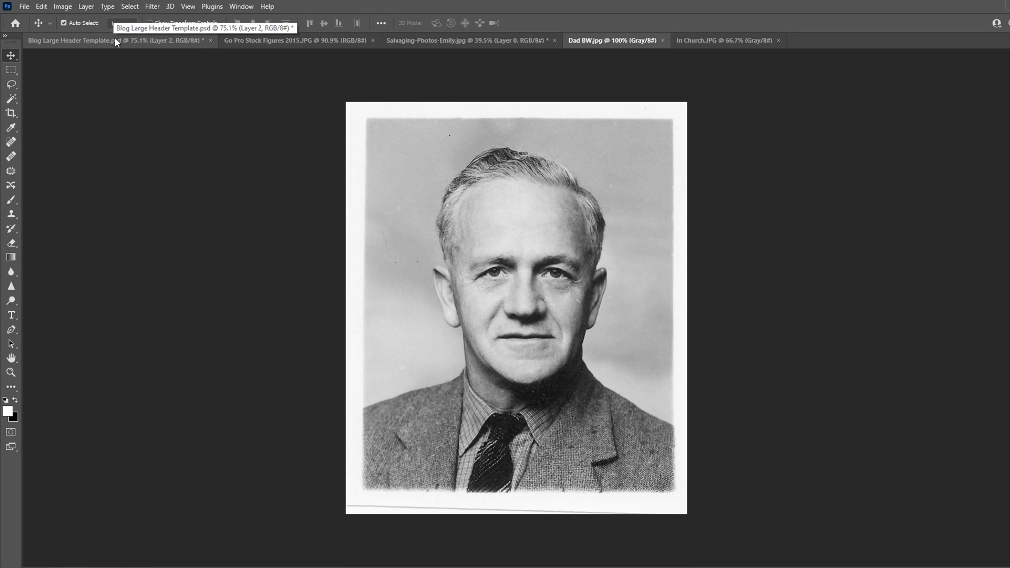
mouse_move(164, 32)
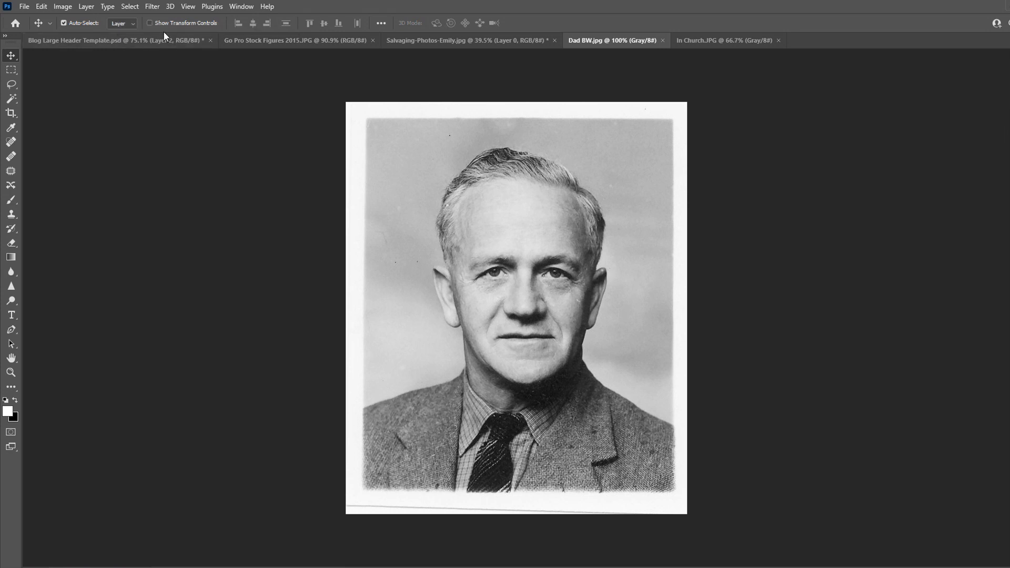
Try Colorize on Dad BW, exit at the warning, then reopen Neural Filters after RGB conversion
left_click(152, 6)
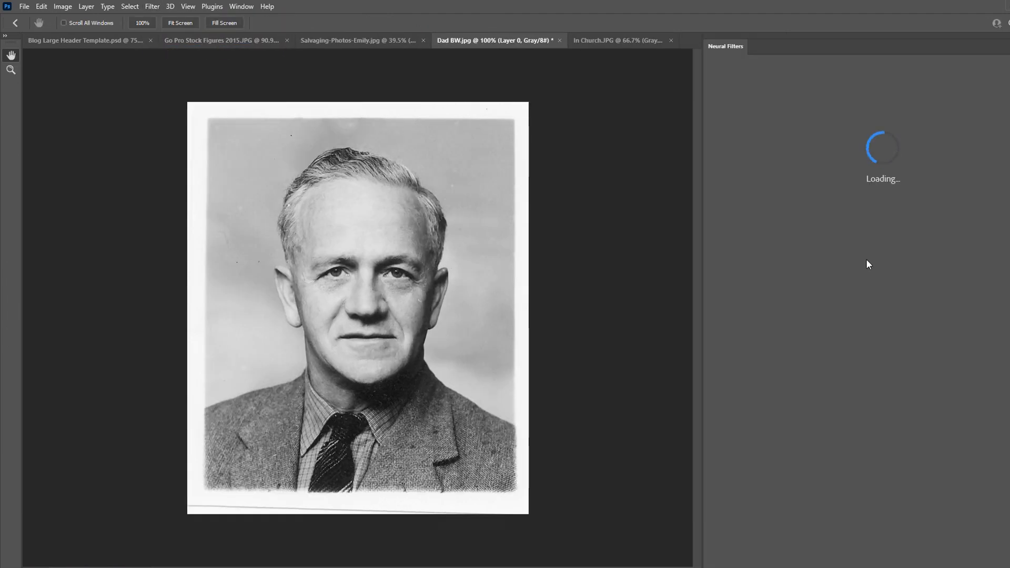
left_click(708, 335)
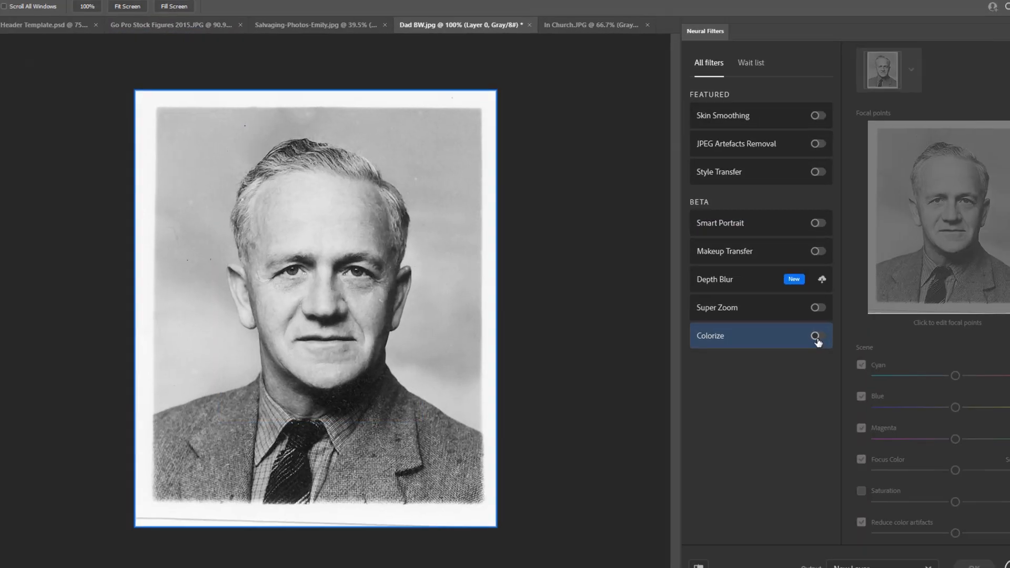
left_click(817, 335)
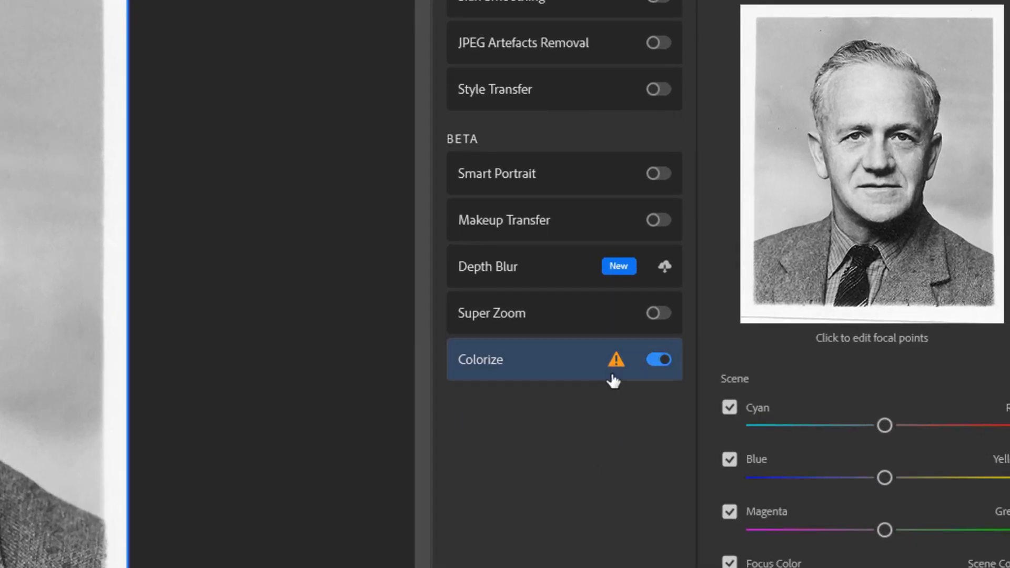
mouse_move(615, 359)
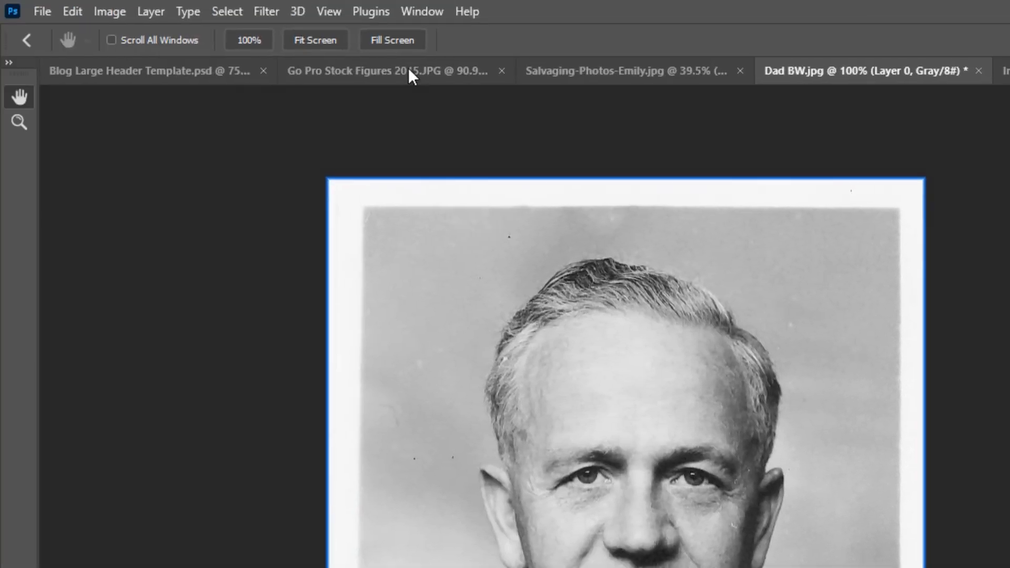
left_click(110, 11)
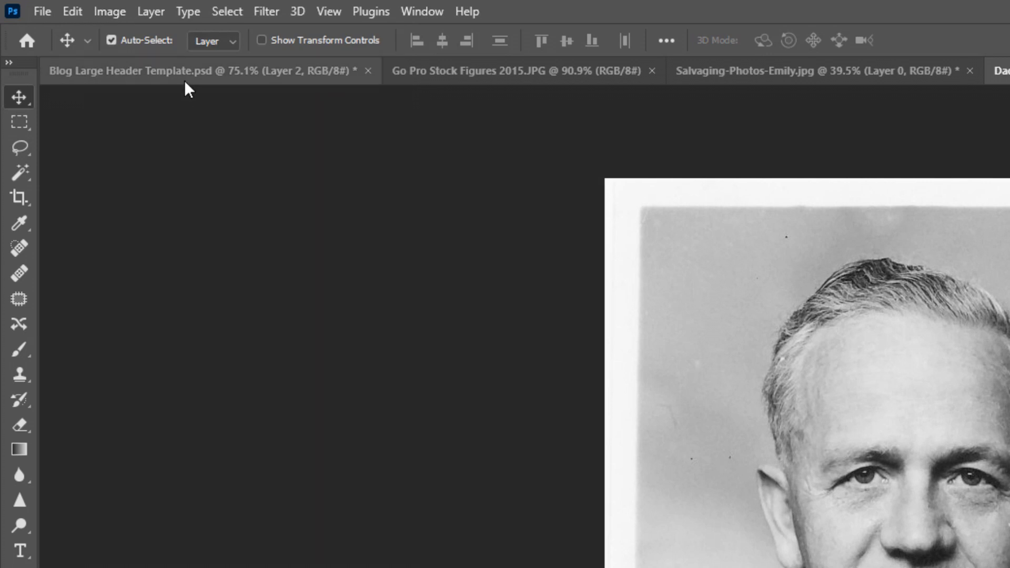
left_click(265, 11)
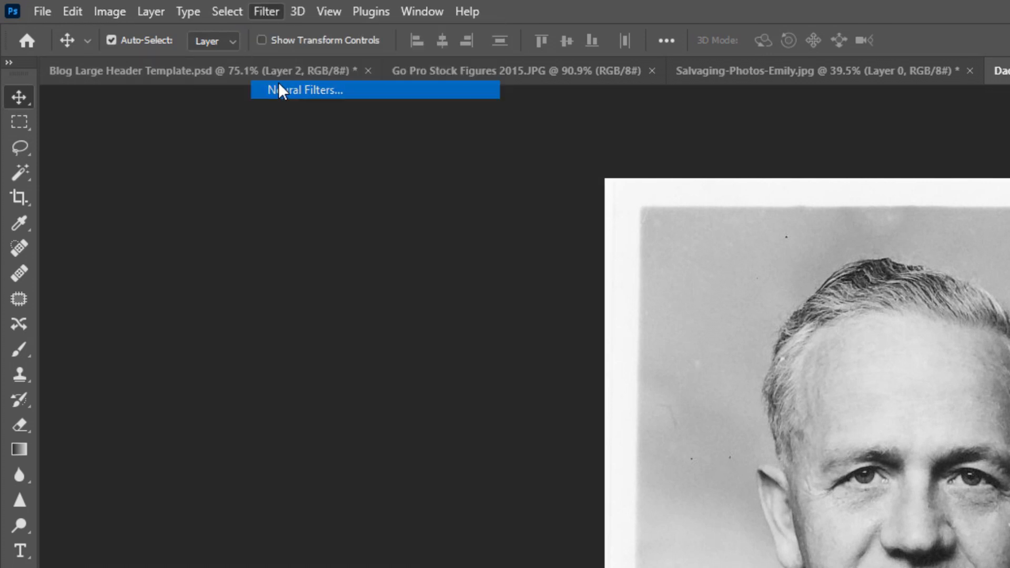
left_click(304, 90)
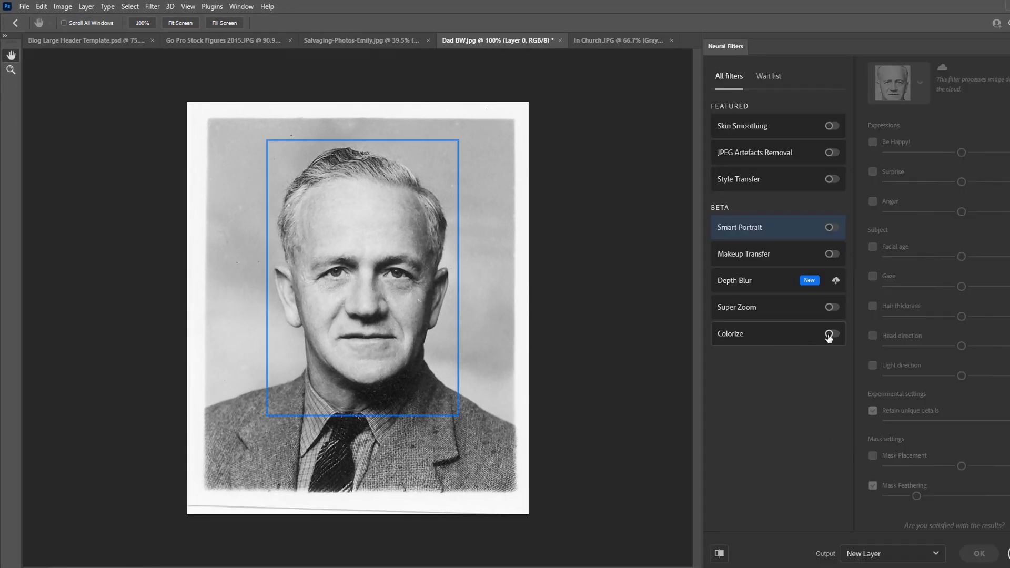
Turn on Colorize for the Dad BW portrait and apply the colorized result
left_click(831, 333)
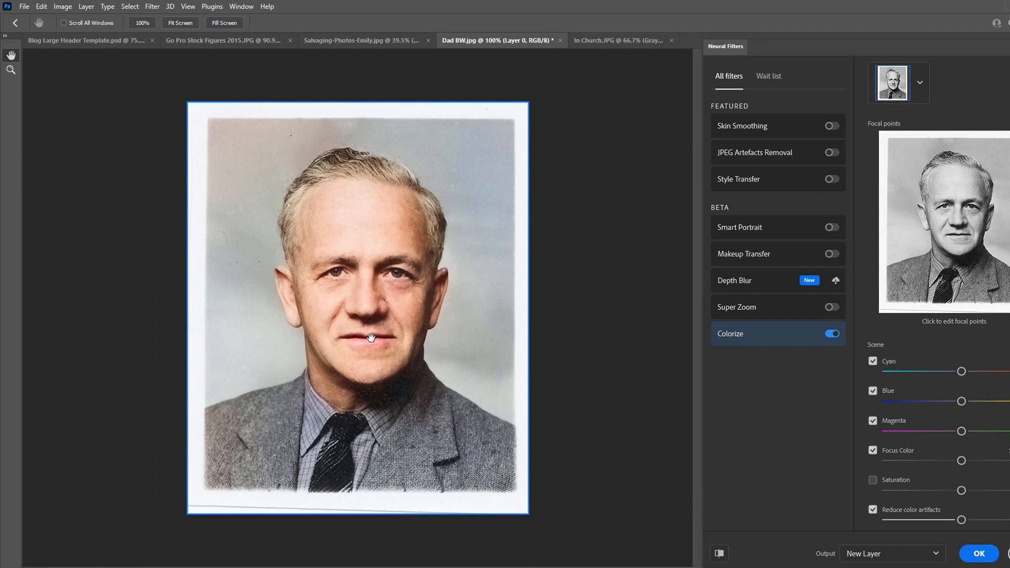
mouse_move(421, 210)
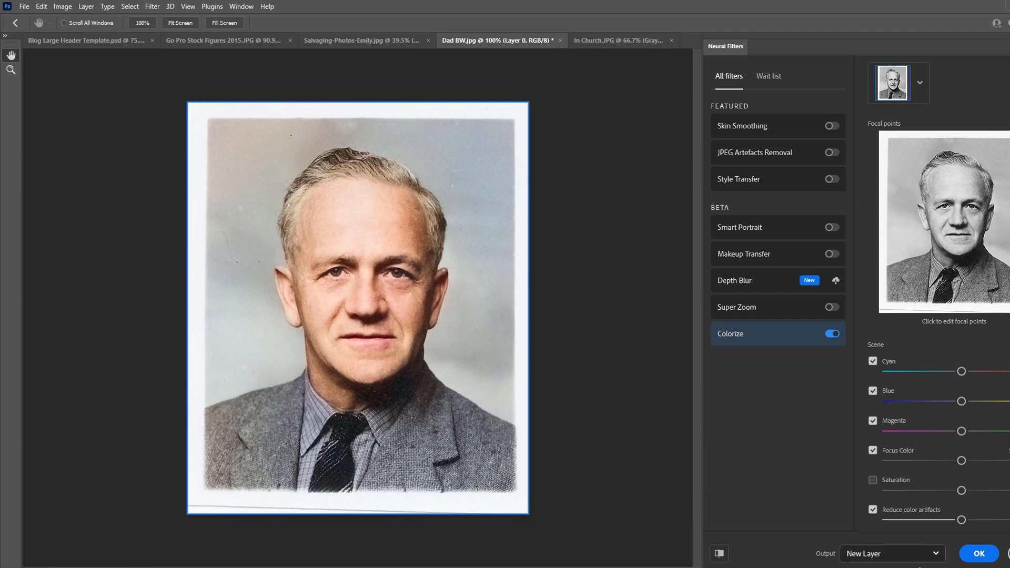
left_click(978, 554)
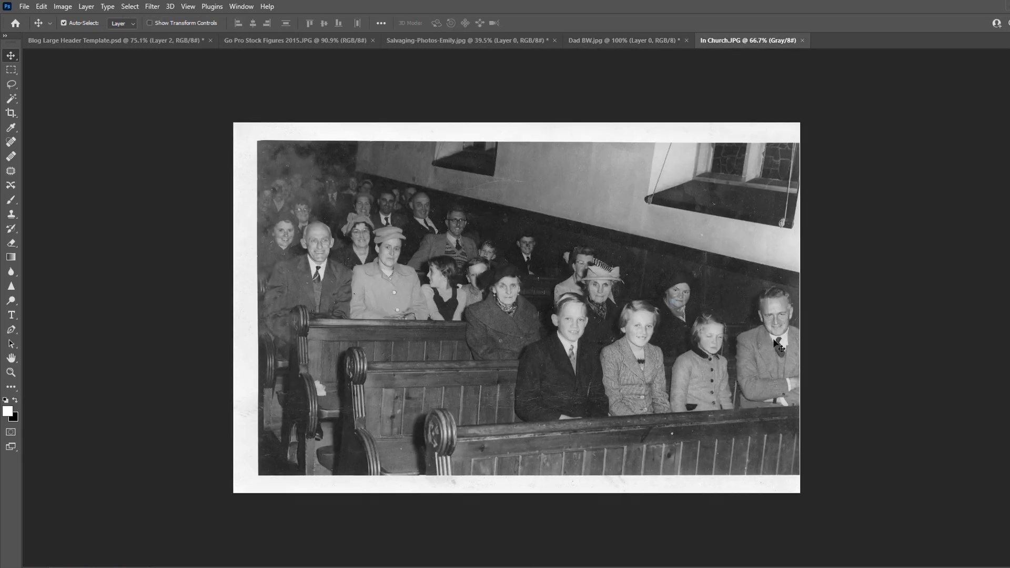
mouse_move(667, 357)
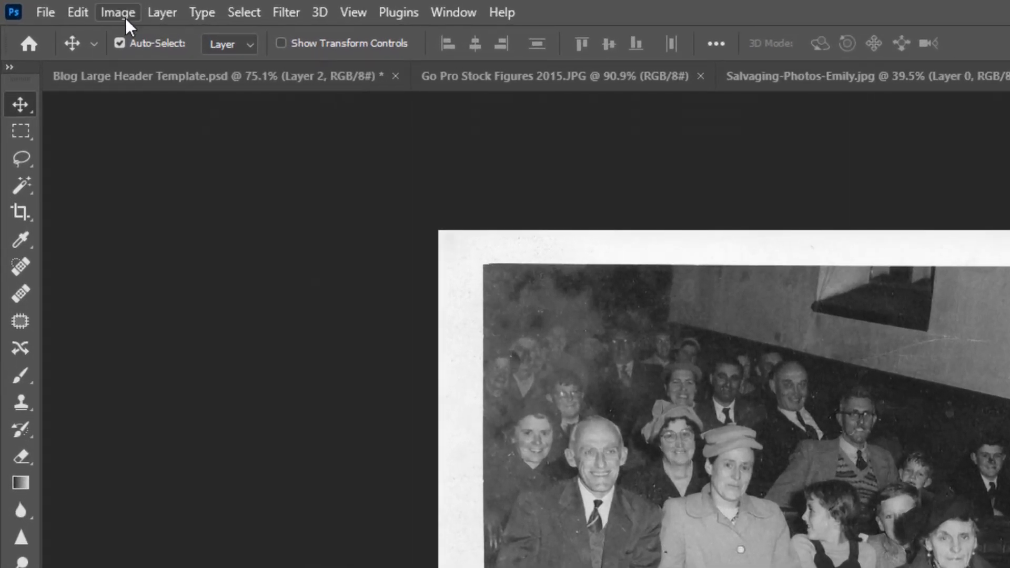
Open Neural Filters on the In Church photo to preview it with Colorize
left_click(117, 12)
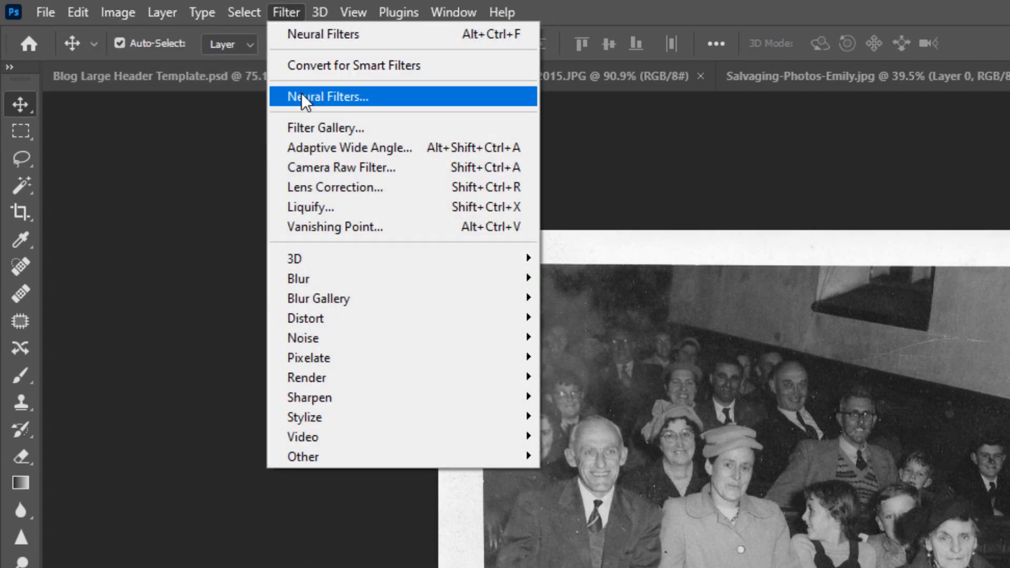
left_click(327, 97)
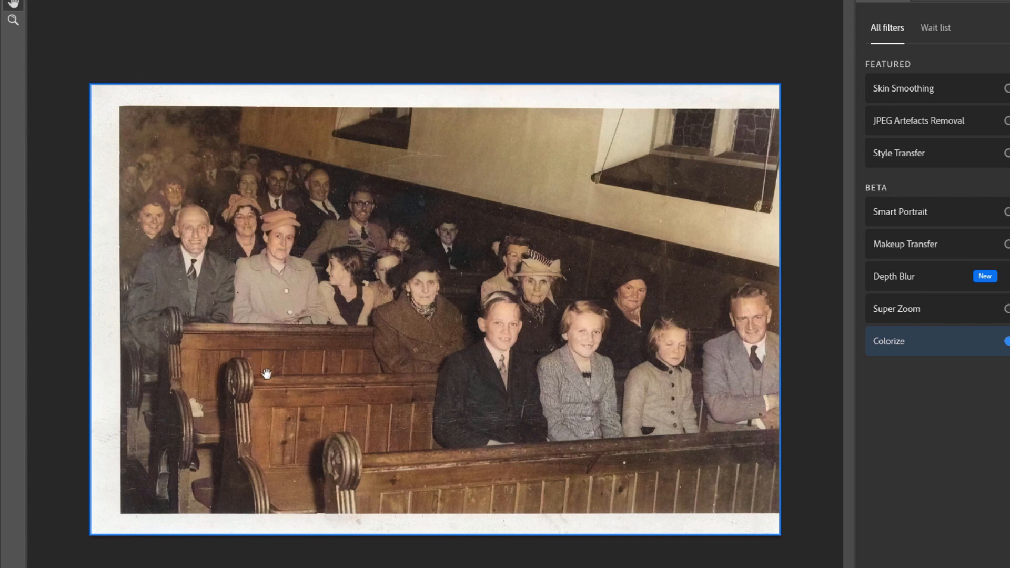
mouse_move(589, 378)
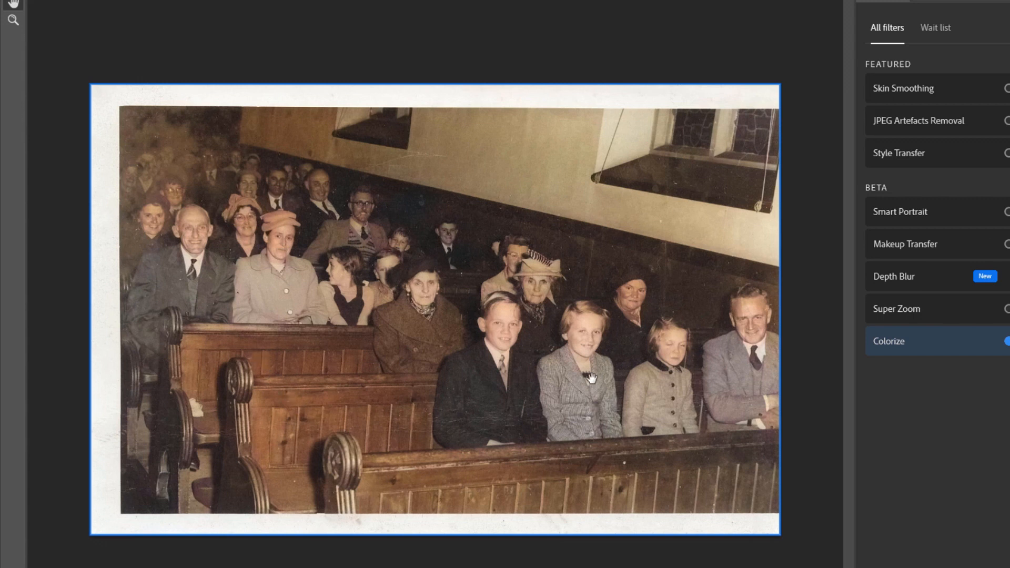
mouse_move(680, 395)
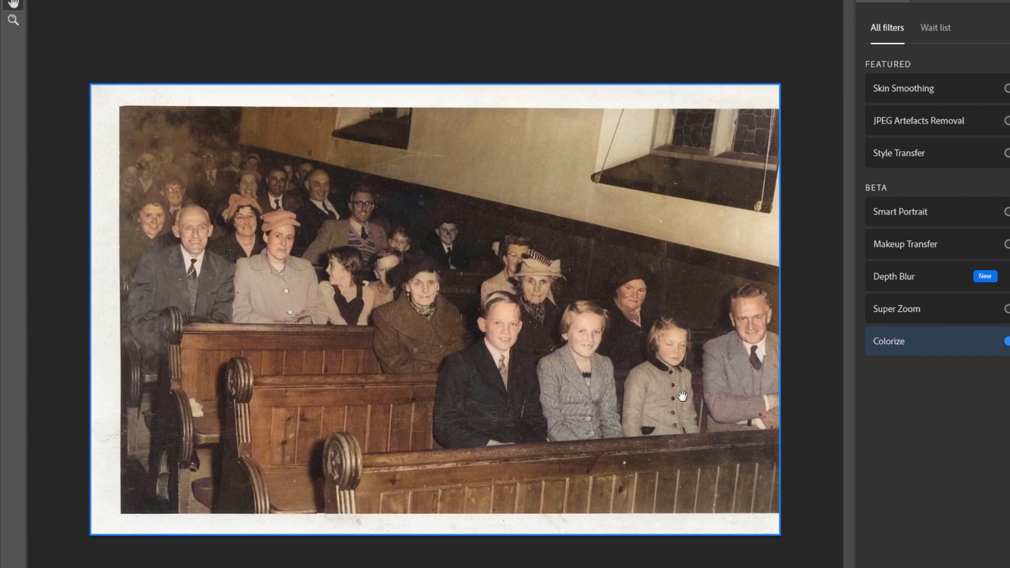
mouse_move(665, 424)
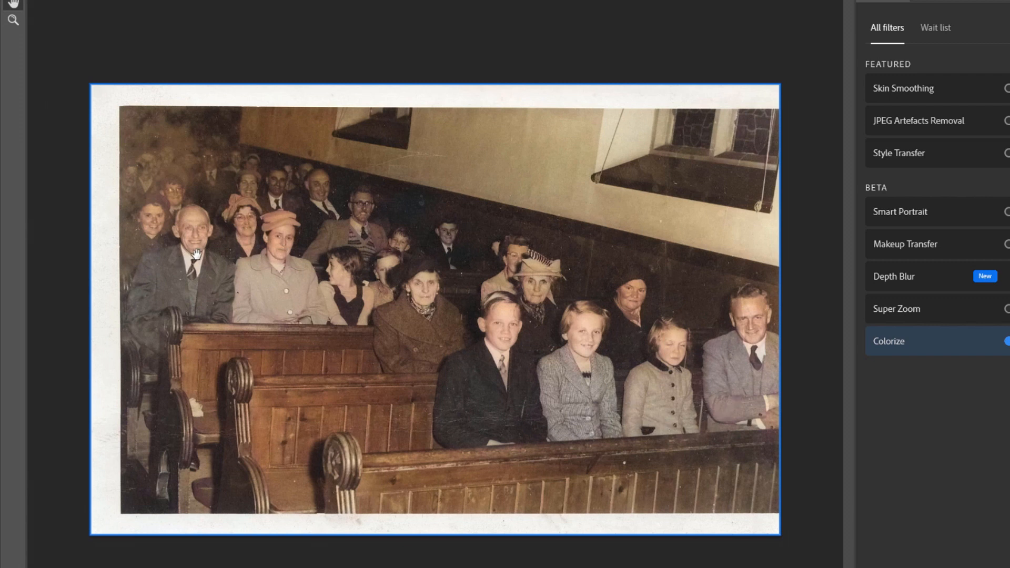
mouse_move(217, 291)
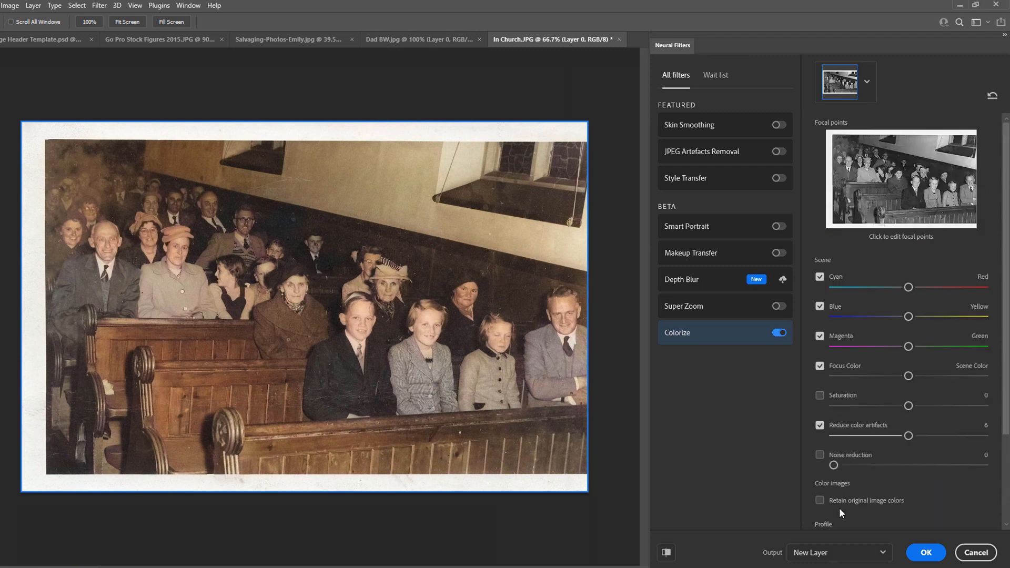
Apply the Colorize neural filter to the In Church congregation photo
left_click(924, 552)
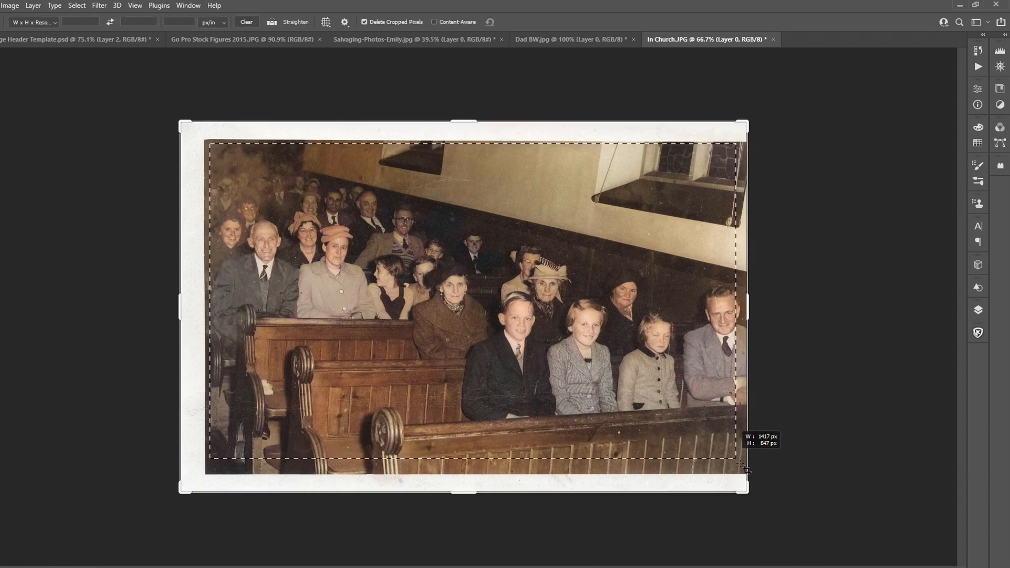
Commit the roughly 1417 × 847 px crop that trims the church photo's white border
key("Enter")
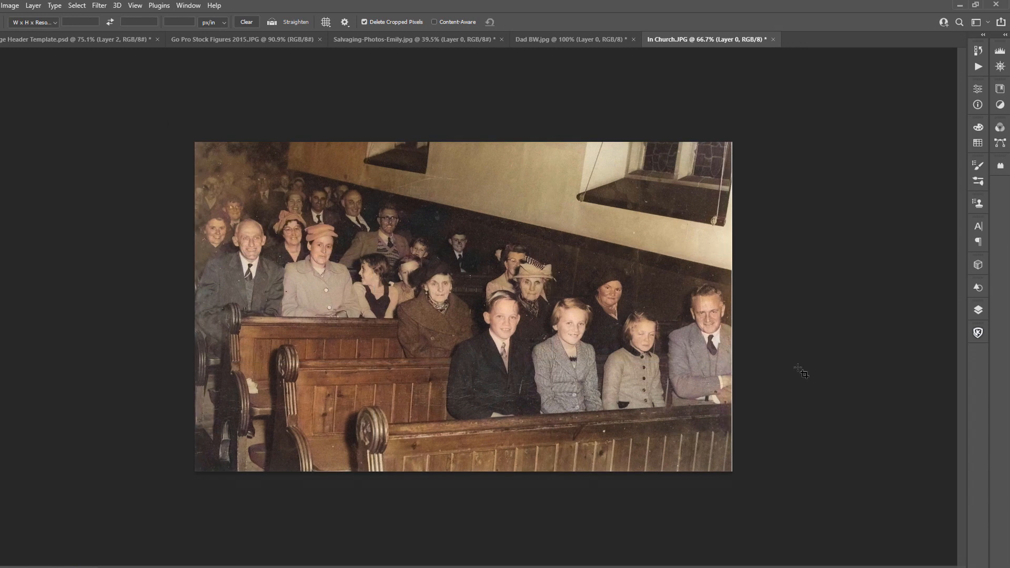
mouse_move(572, 350)
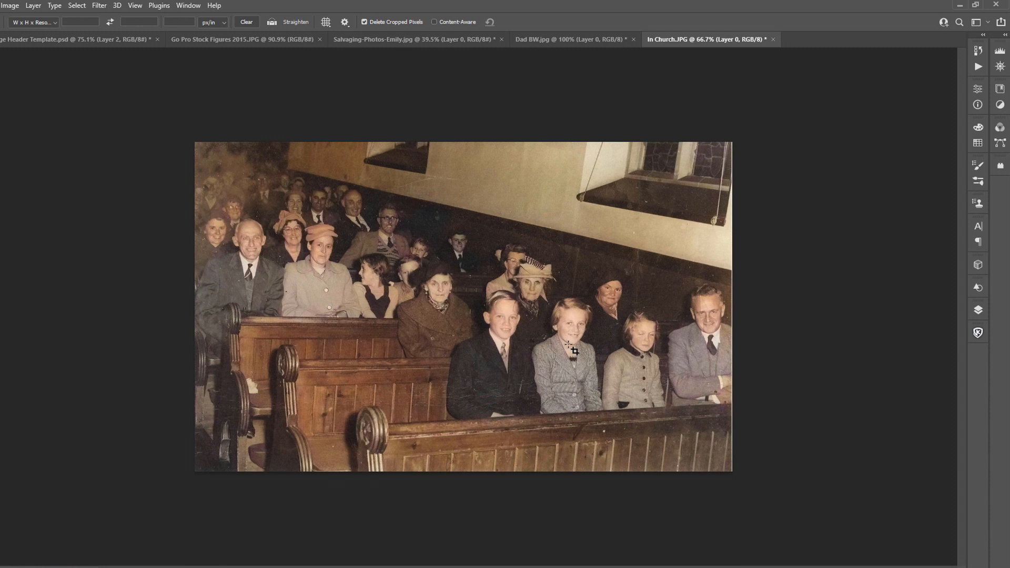
mouse_move(527, 336)
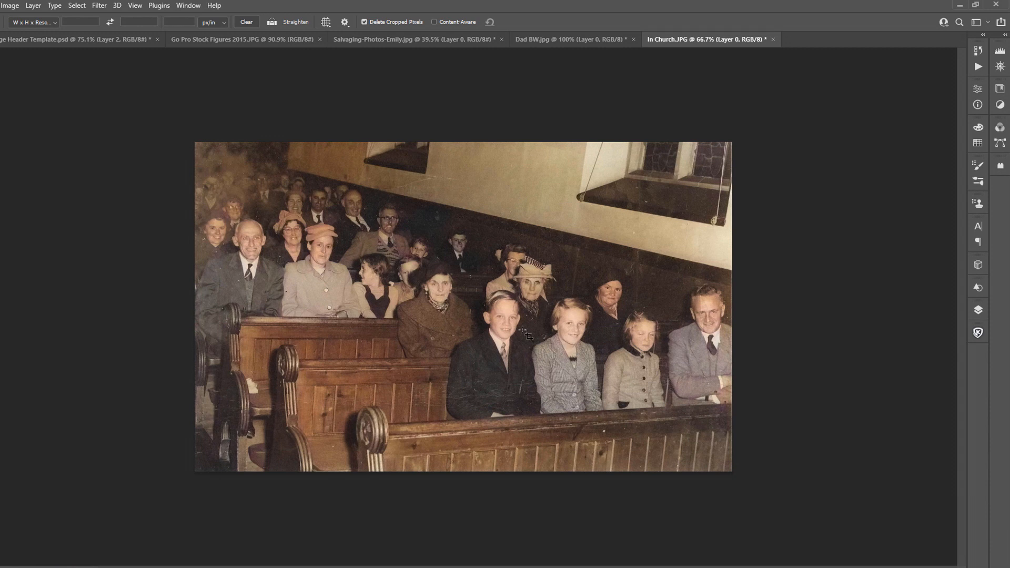